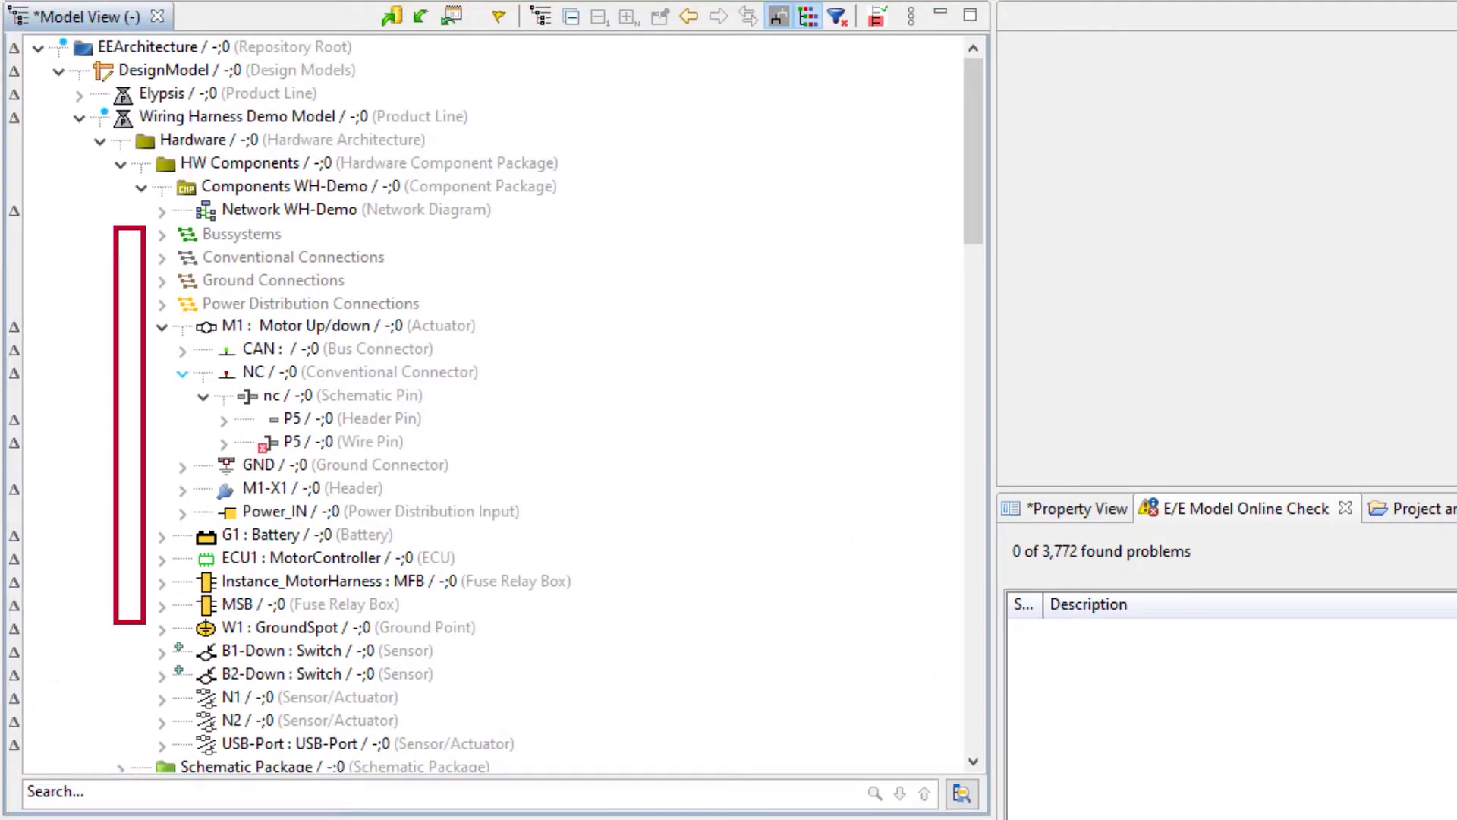
Step: Select the Logical Architecture package under Infotainment in the Model View
left_click(304, 442)
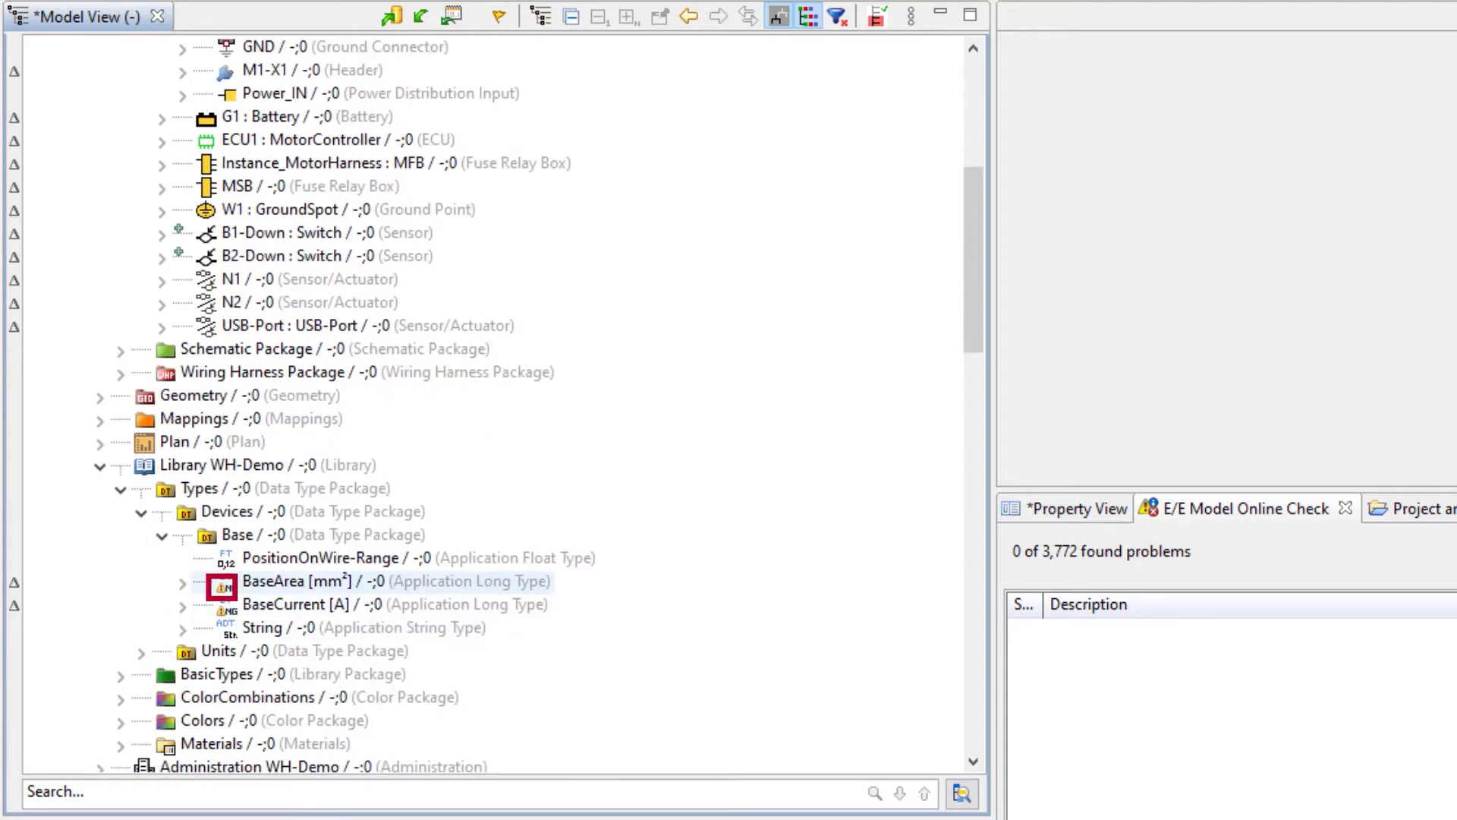
scroll("down", 3)
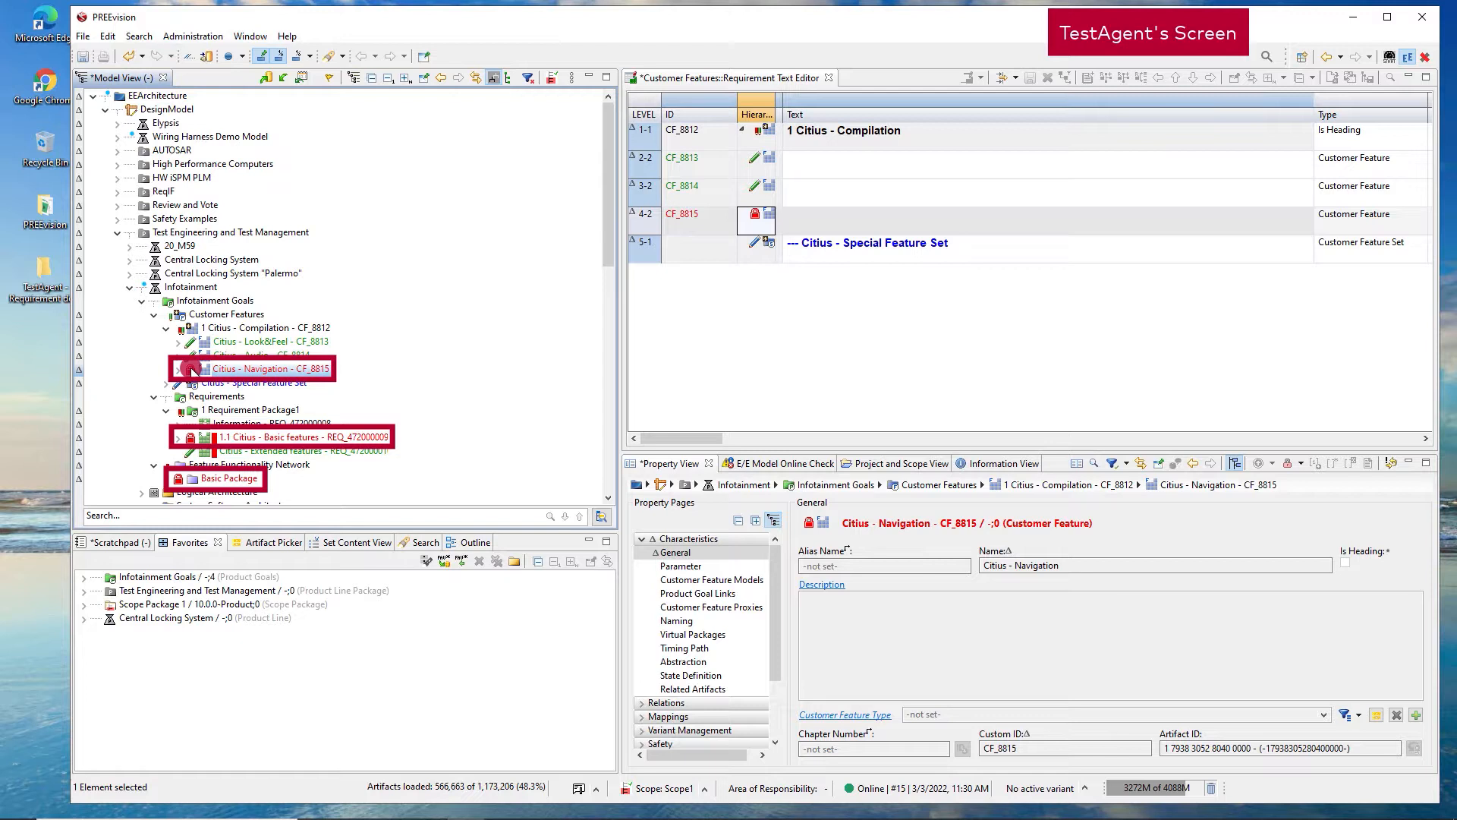
mouse_move(190, 369)
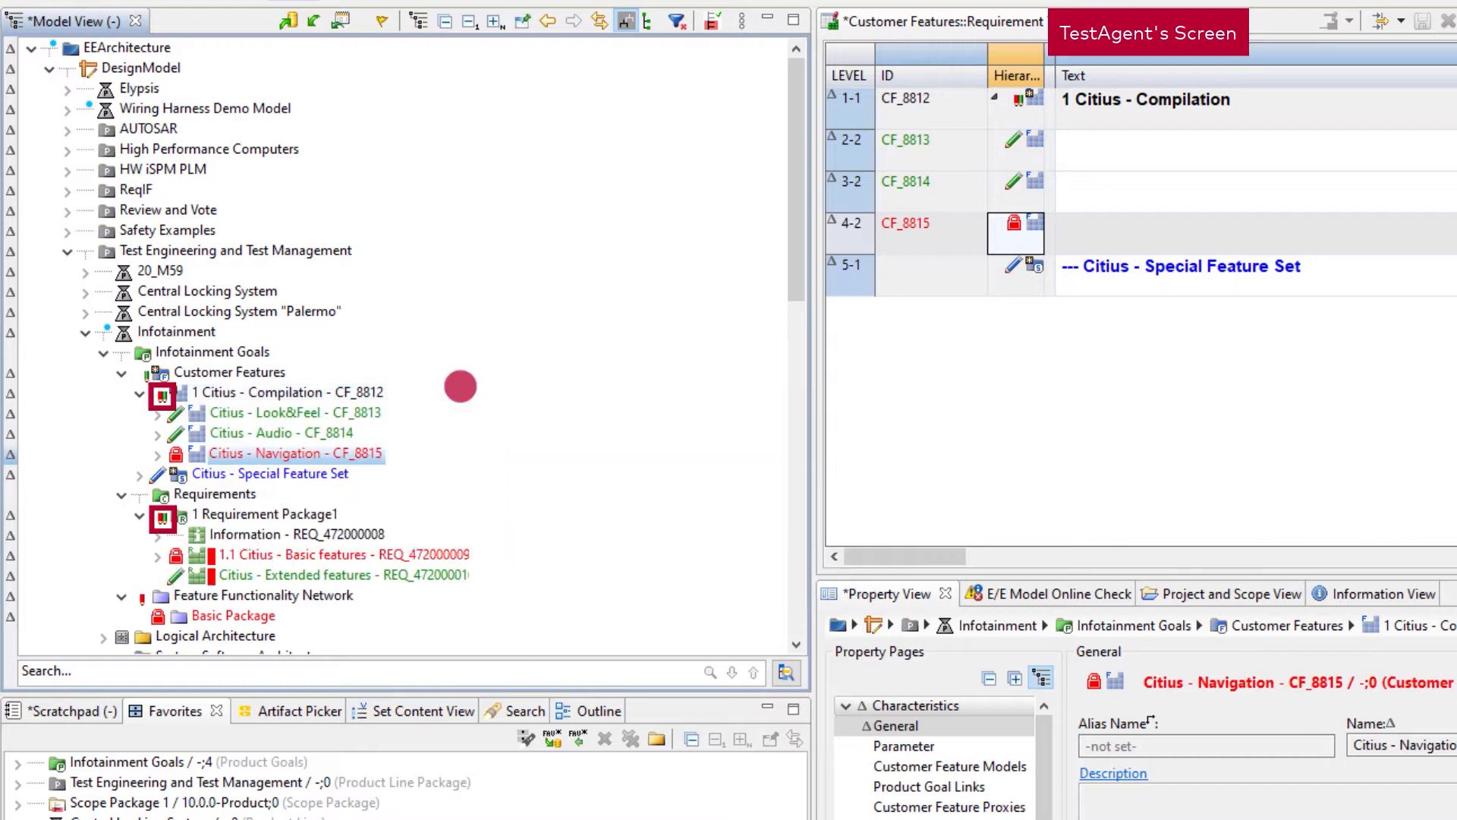
mouse_move(576, 562)
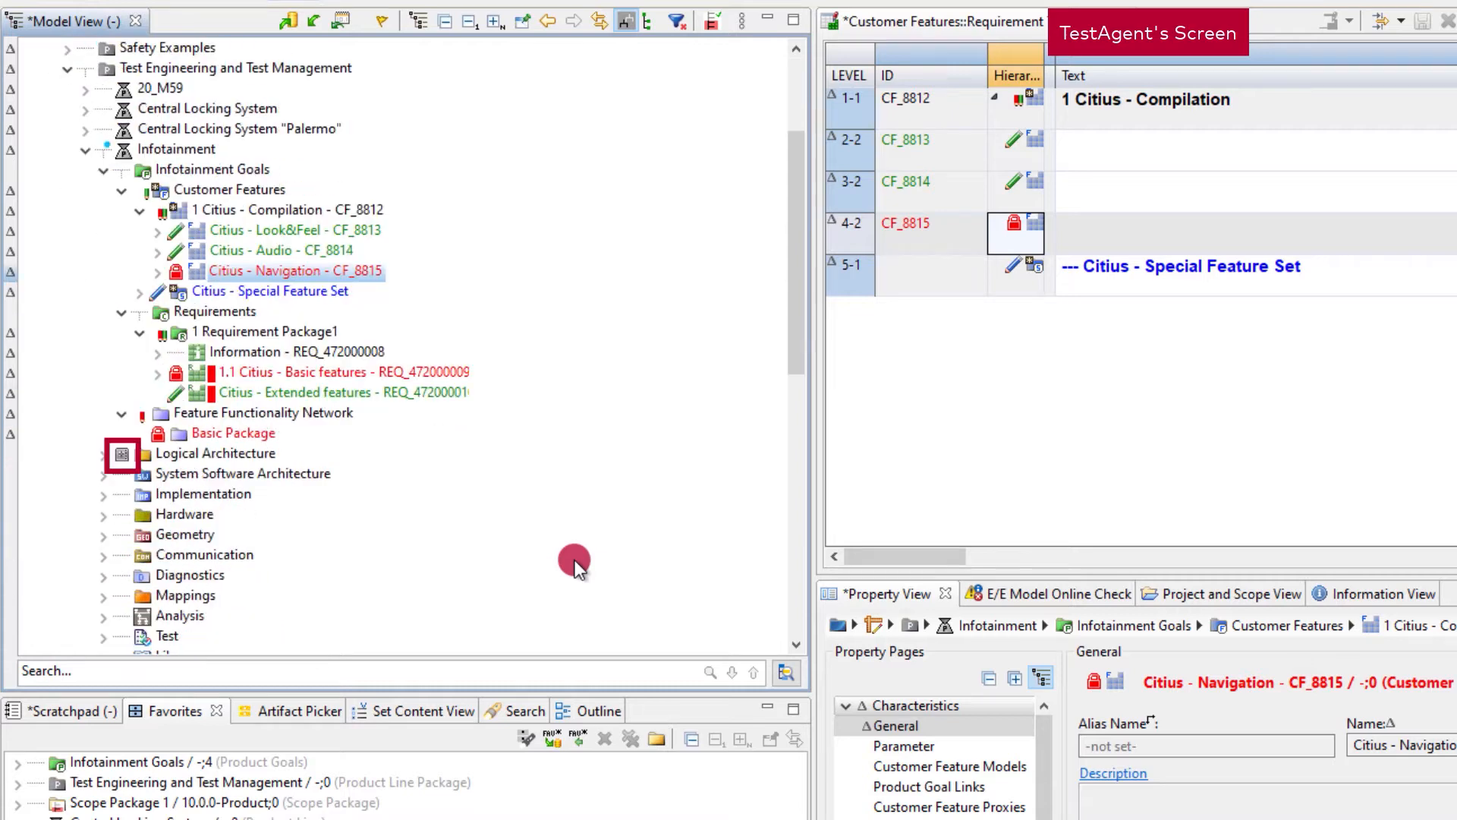
left_click(102, 453)
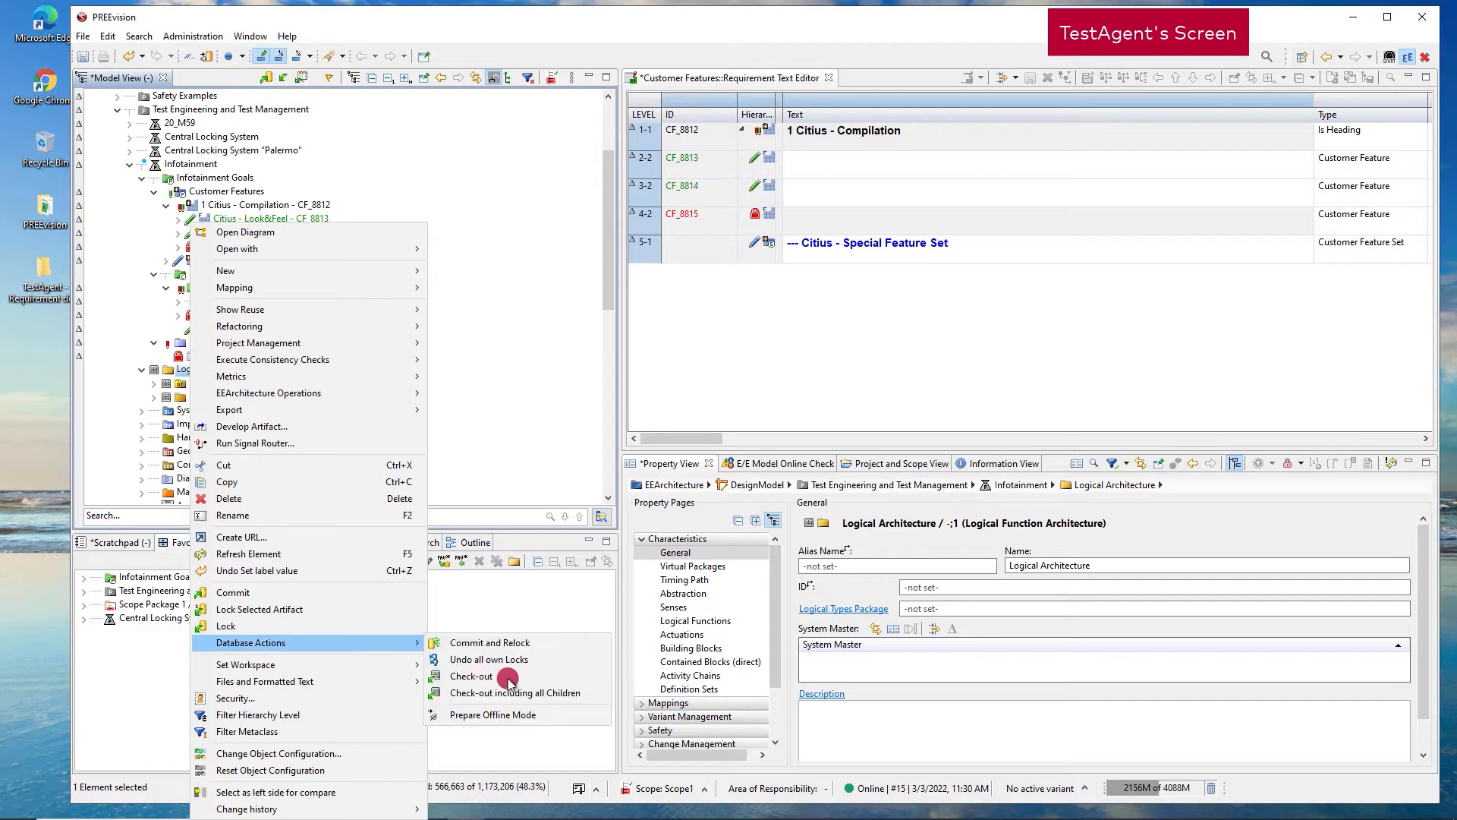
Step: Check out Logical Architecture and review its entry in the Check-out view
left_click(470, 676)
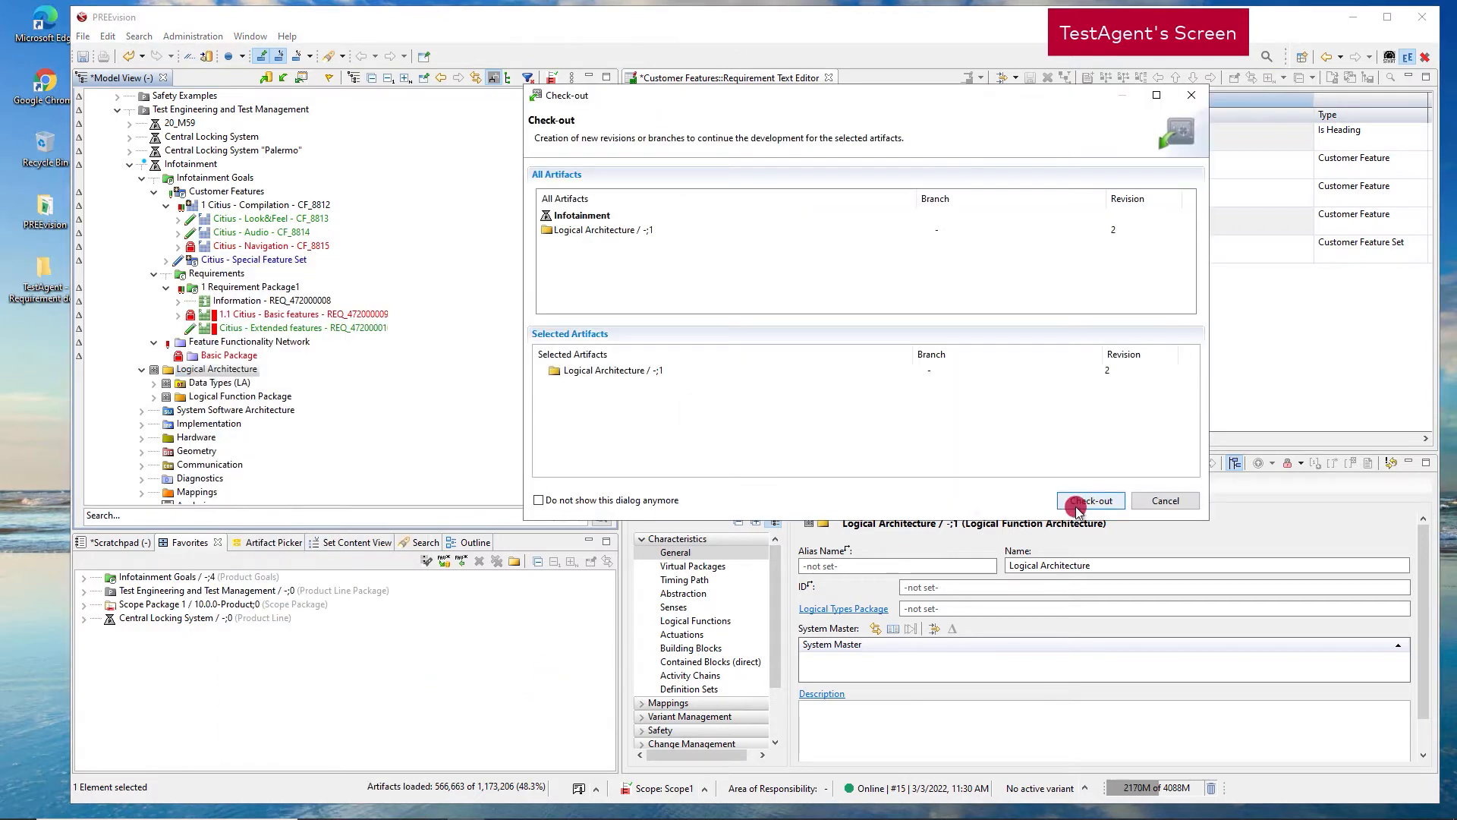
left_click(1090, 500)
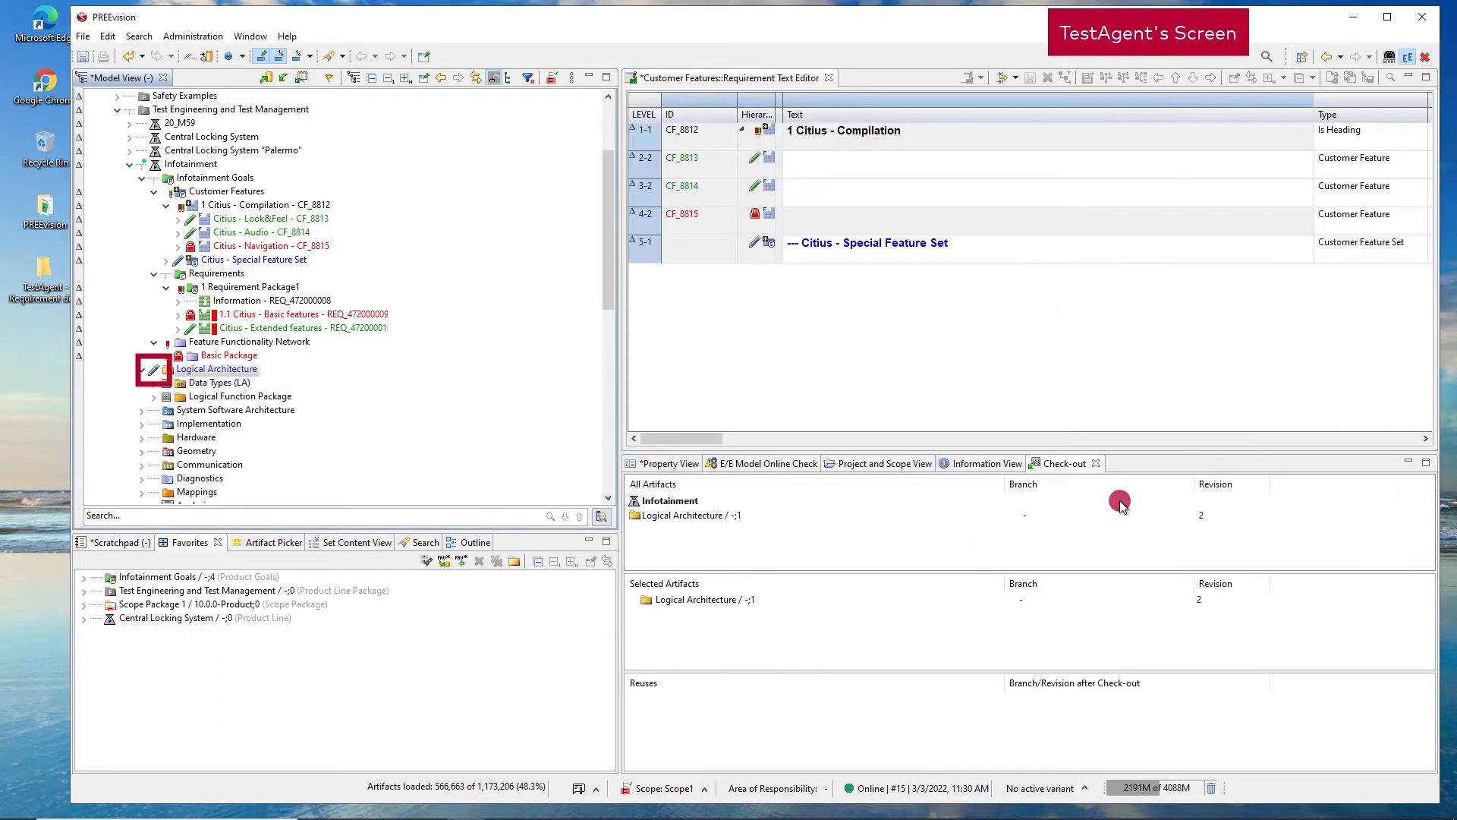
left_click(759, 243)
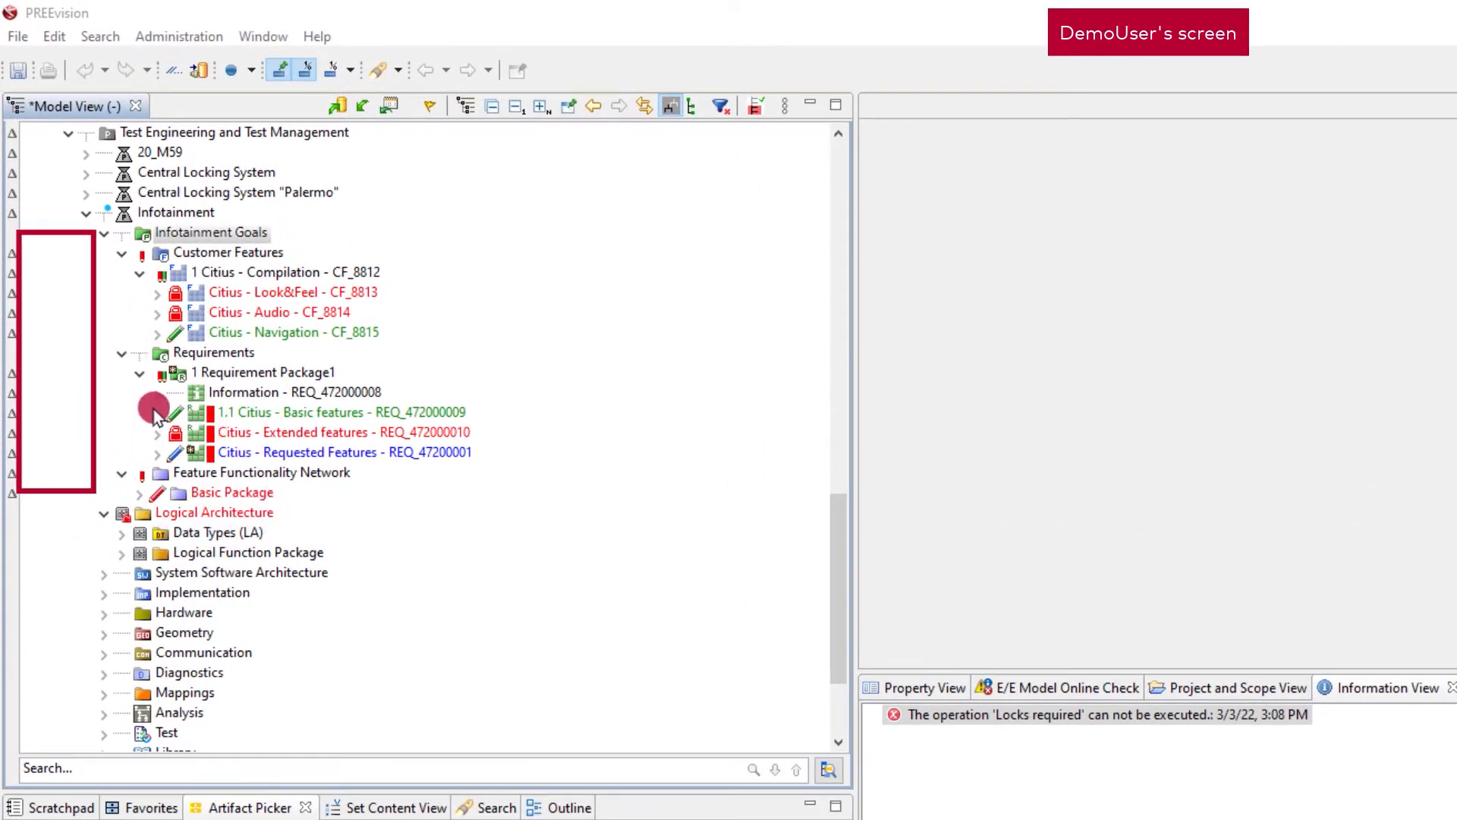
Step: Show the full change history of Citius - Basic features and remove its significant change markers
left_click(338, 412)
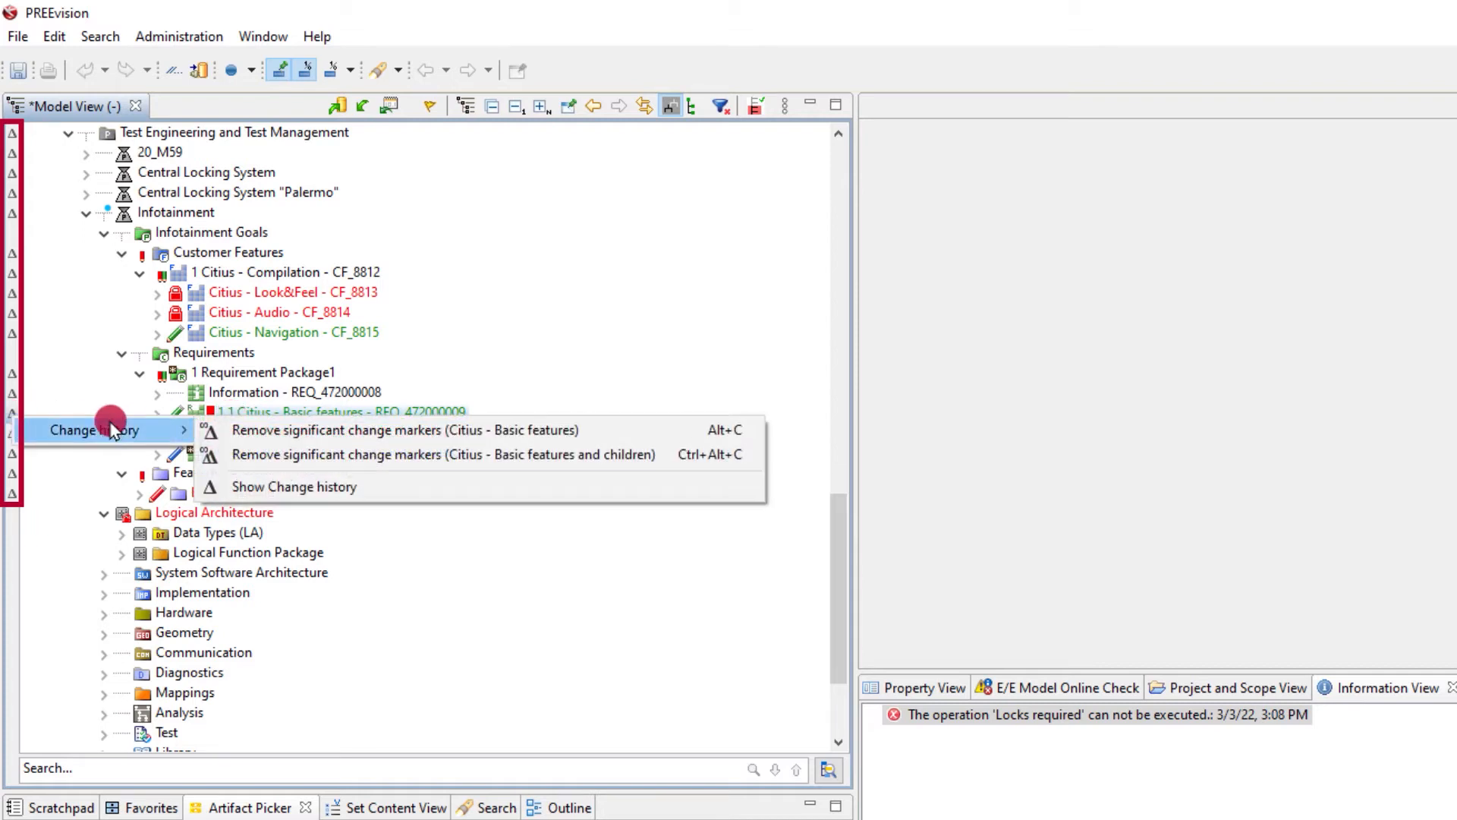
mouse_move(261, 442)
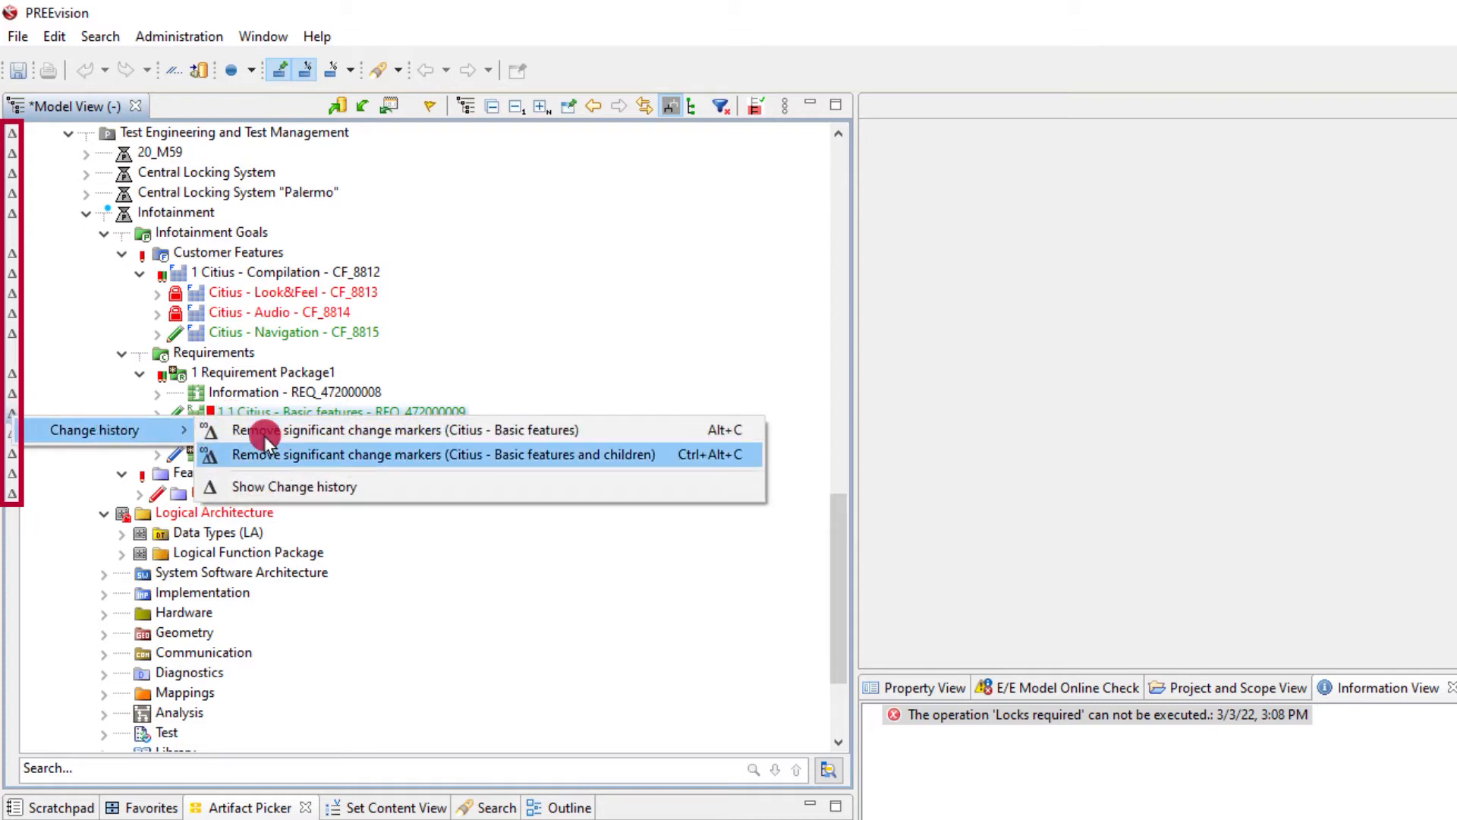
left_click(294, 487)
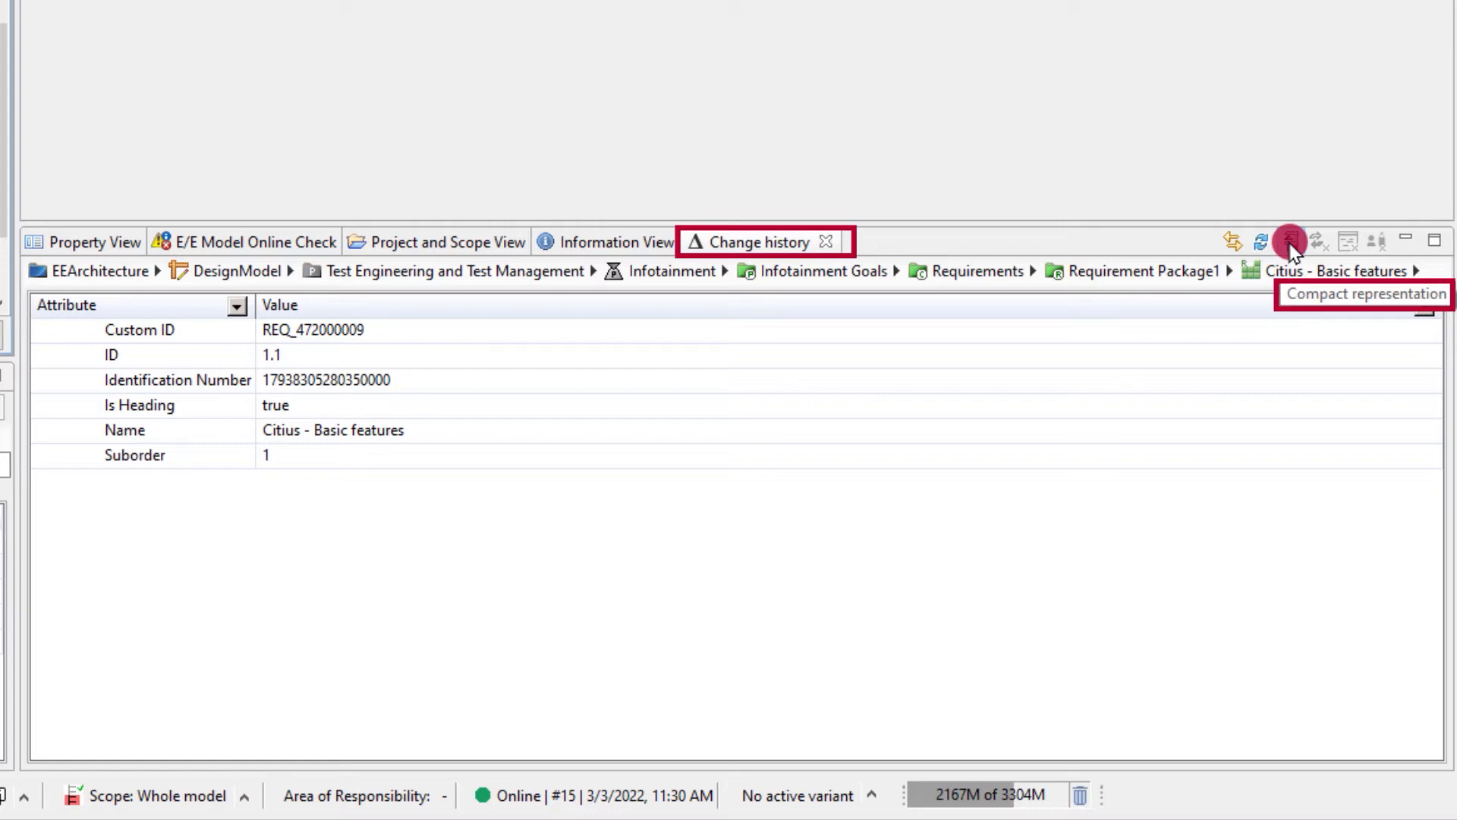
left_click(1289, 237)
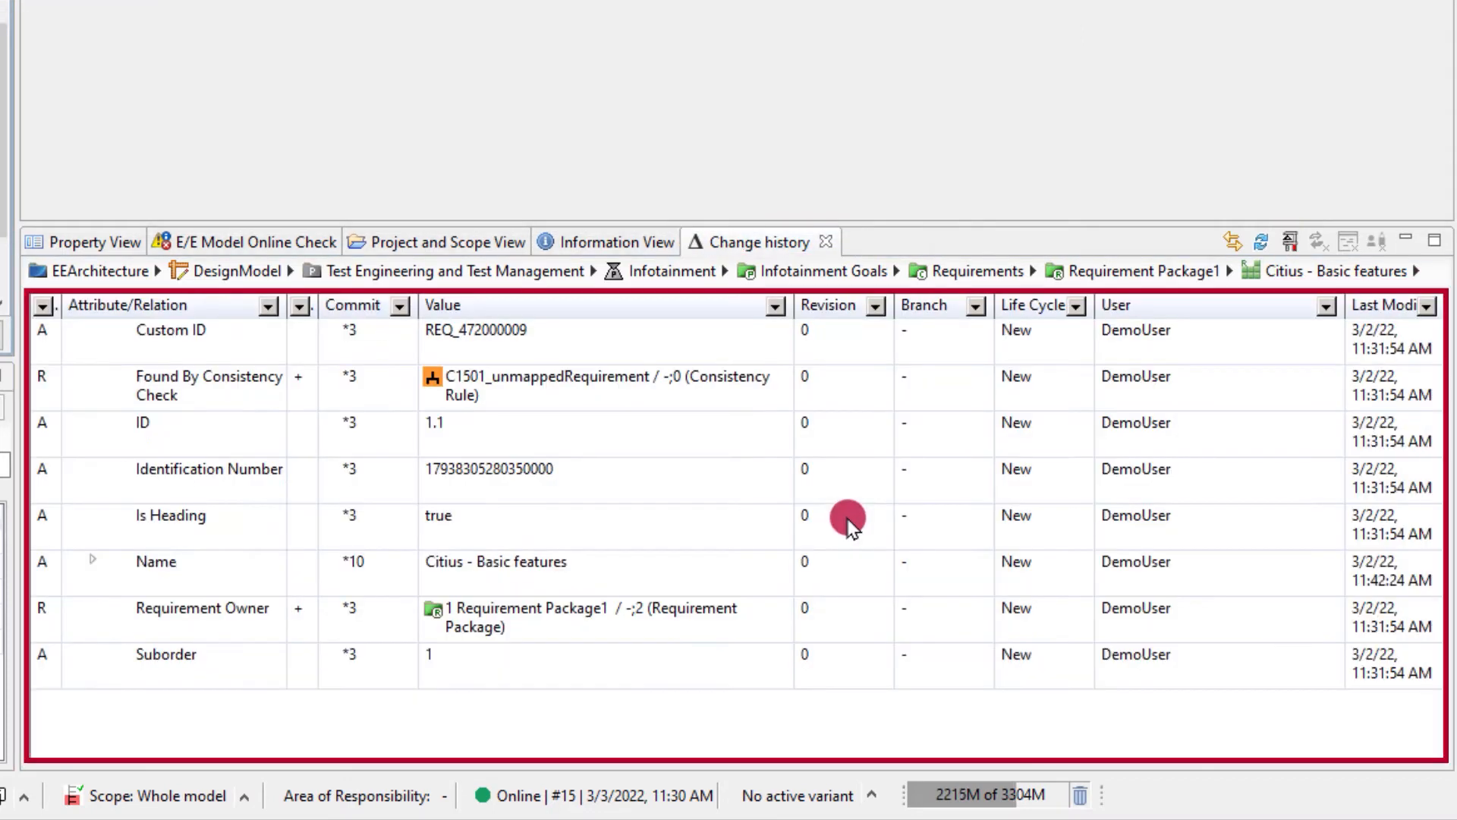
mouse_move(644, 510)
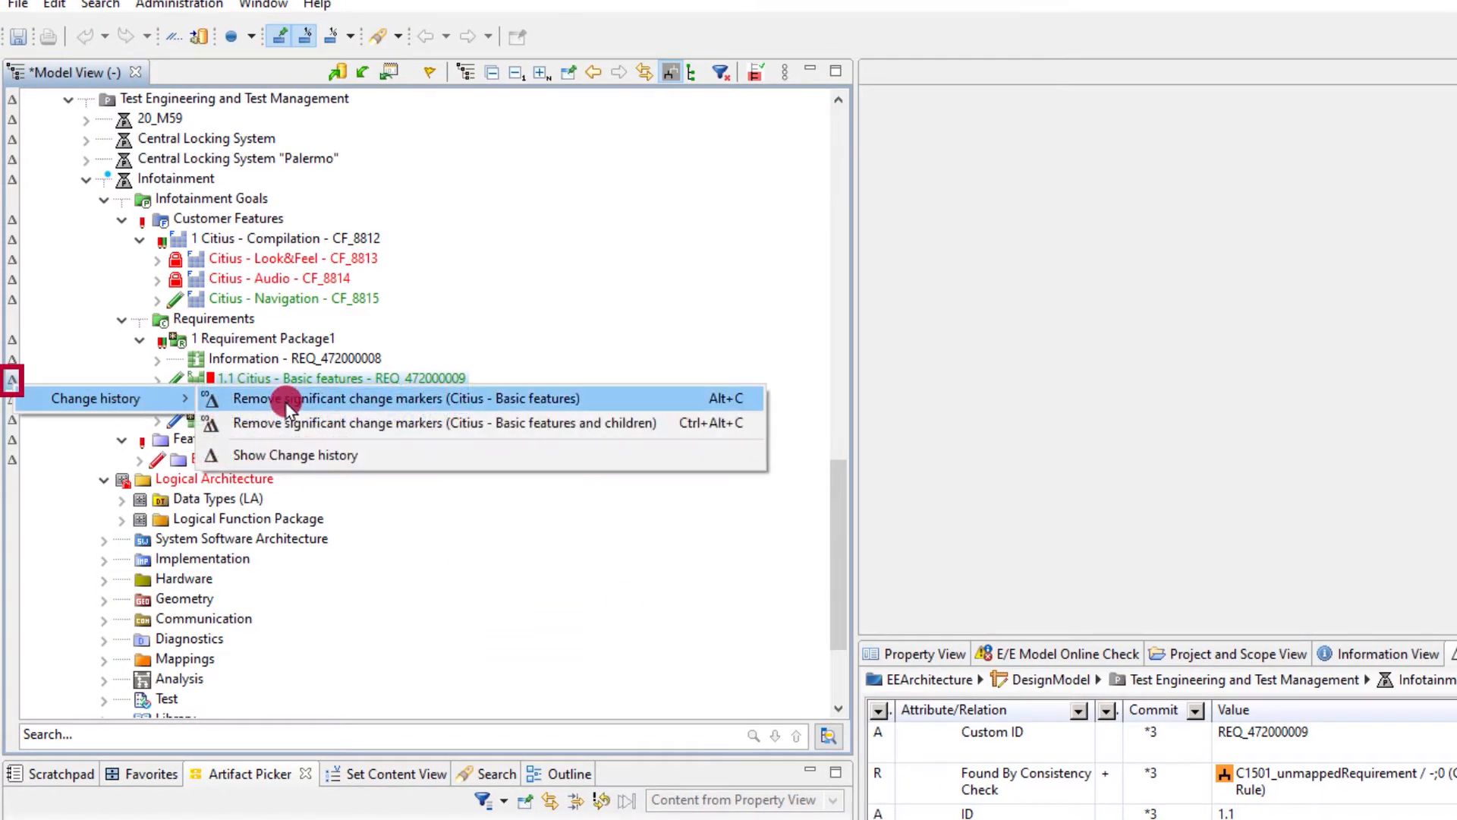
left_click(403, 398)
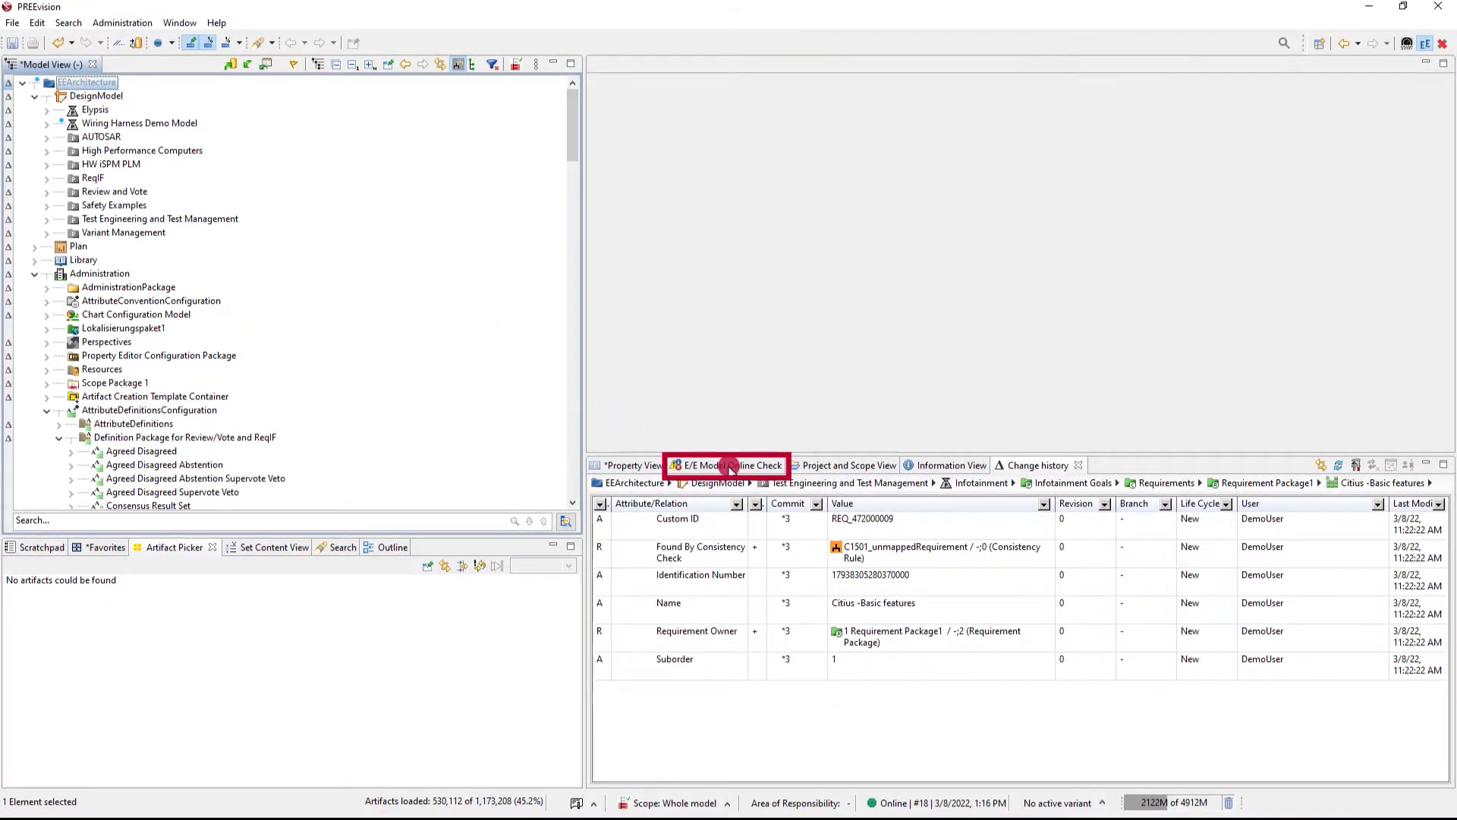
Step: Follow the online check problem to VlanMembership17 and inspect its unset Priority
left_click(729, 465)
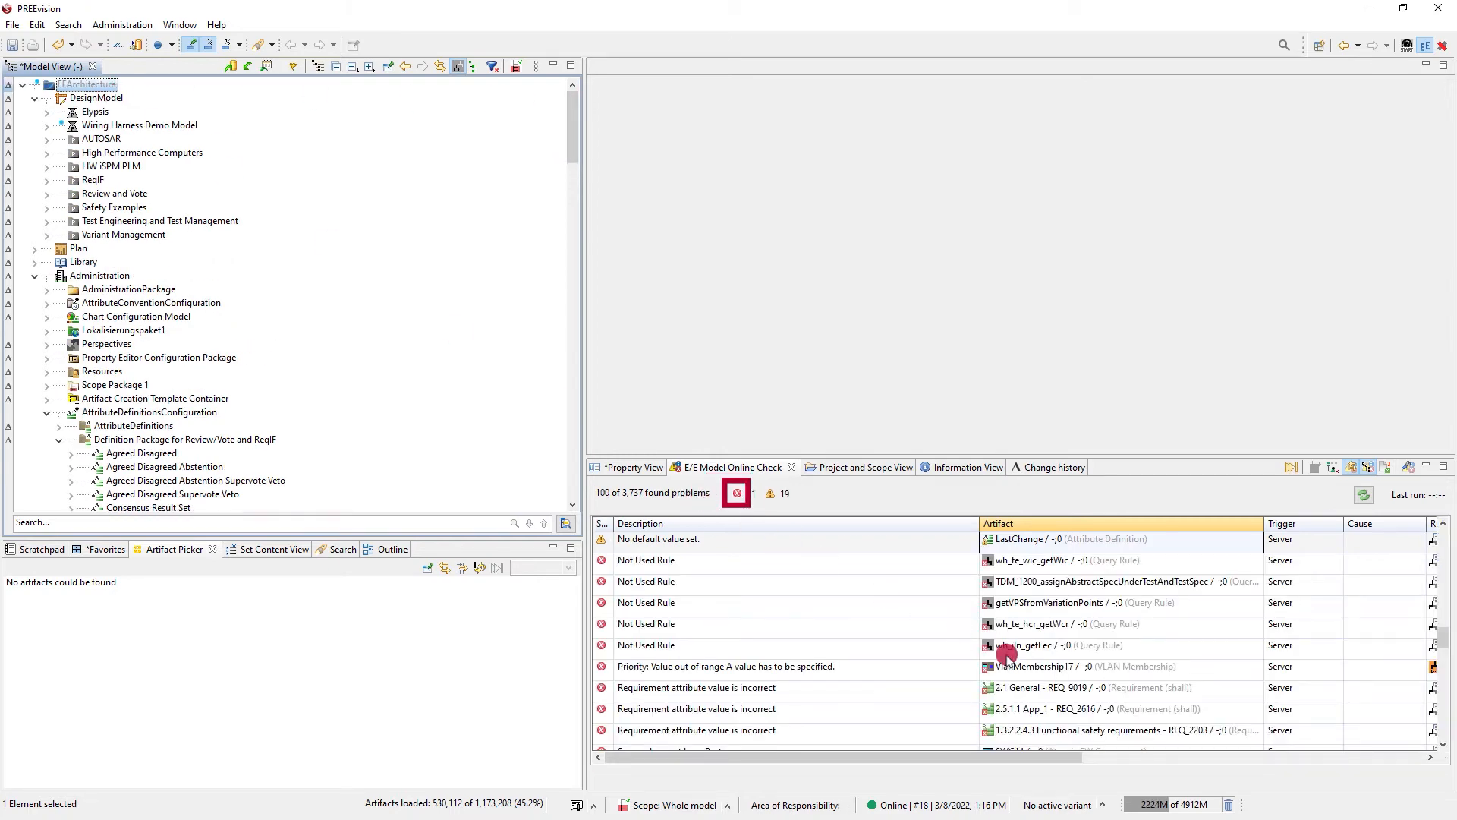
left_click(1071, 666)
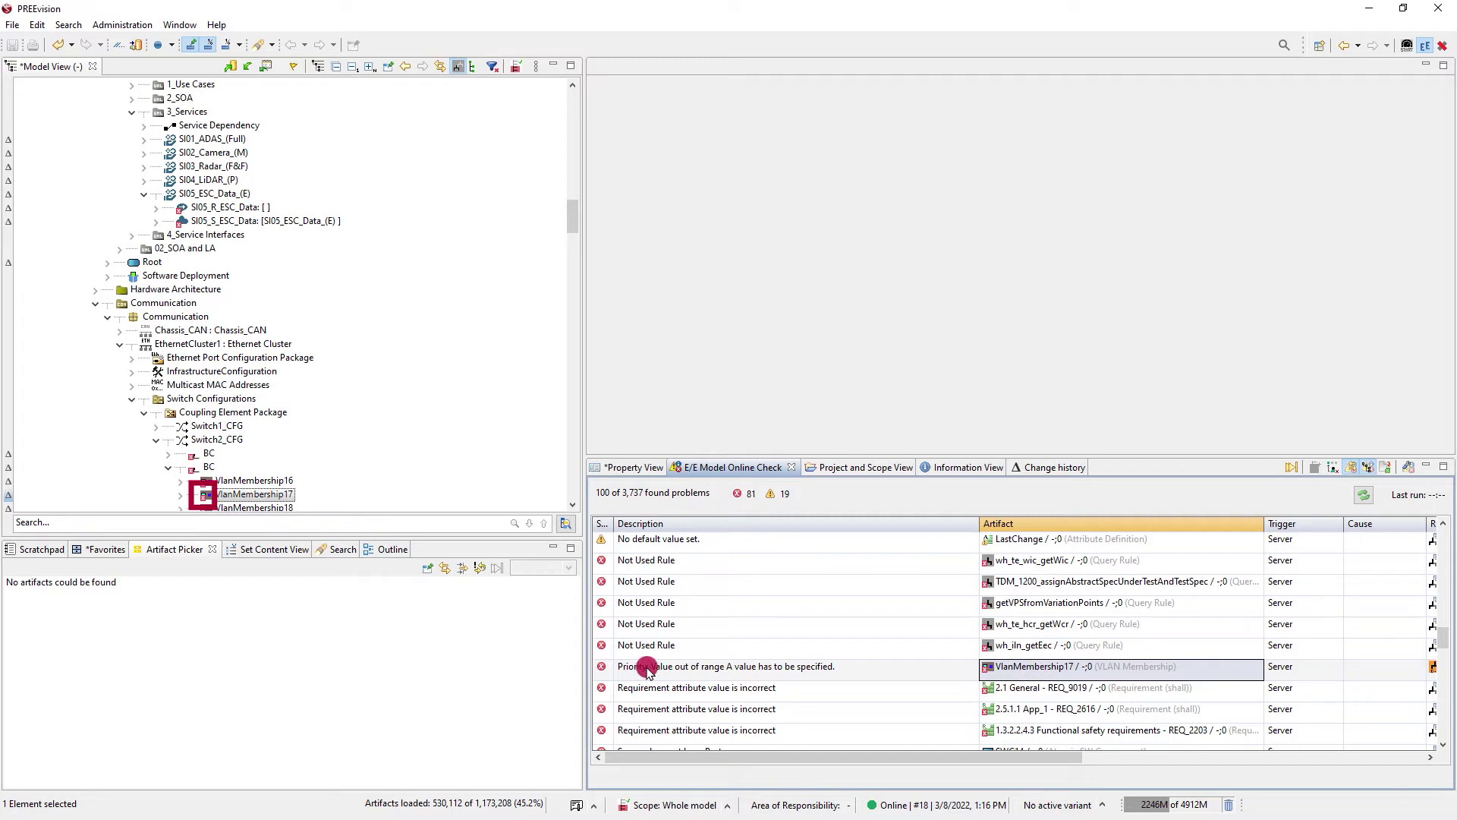
mouse_move(655, 648)
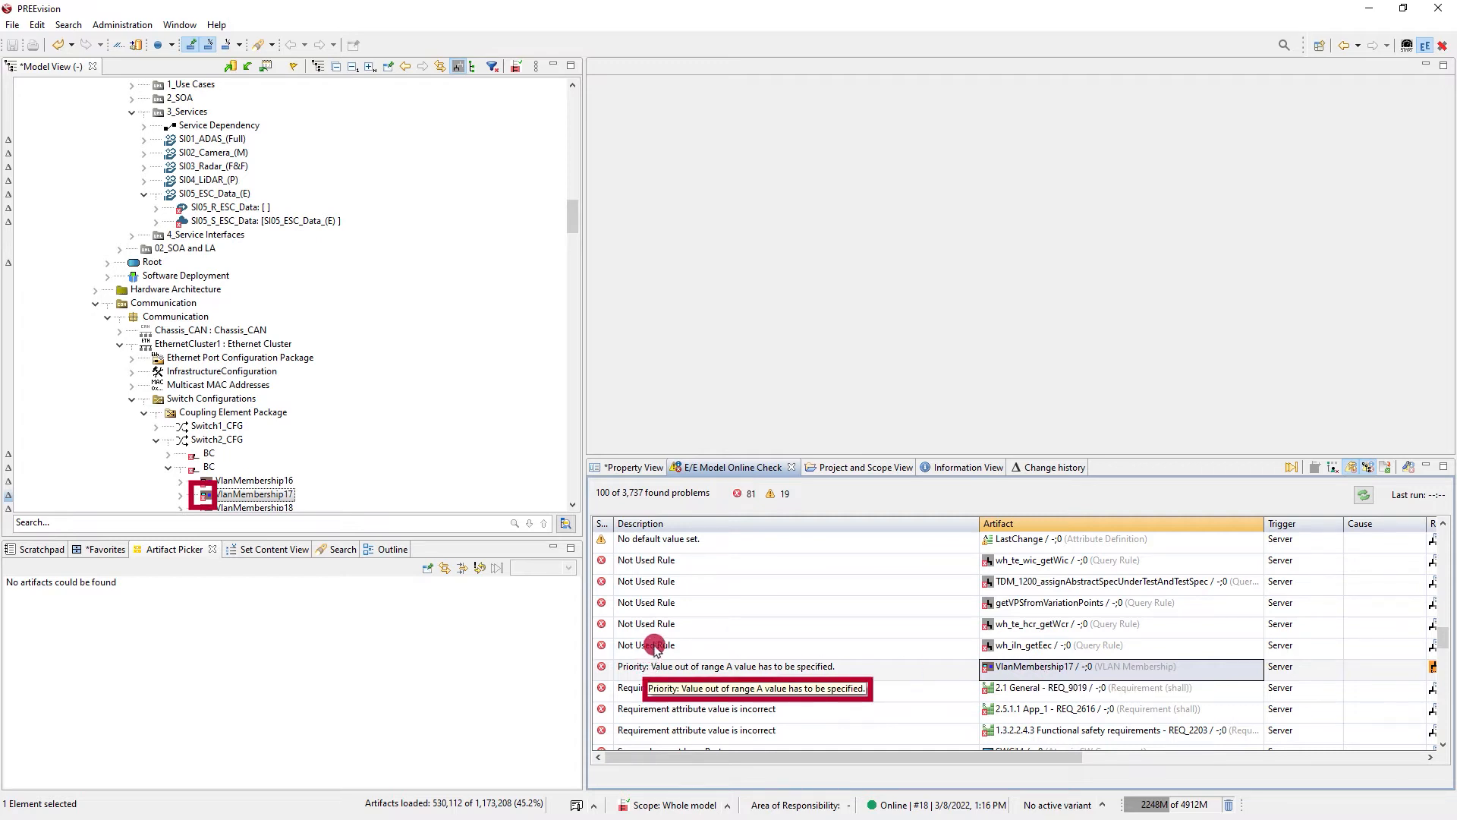
left_click(633, 467)
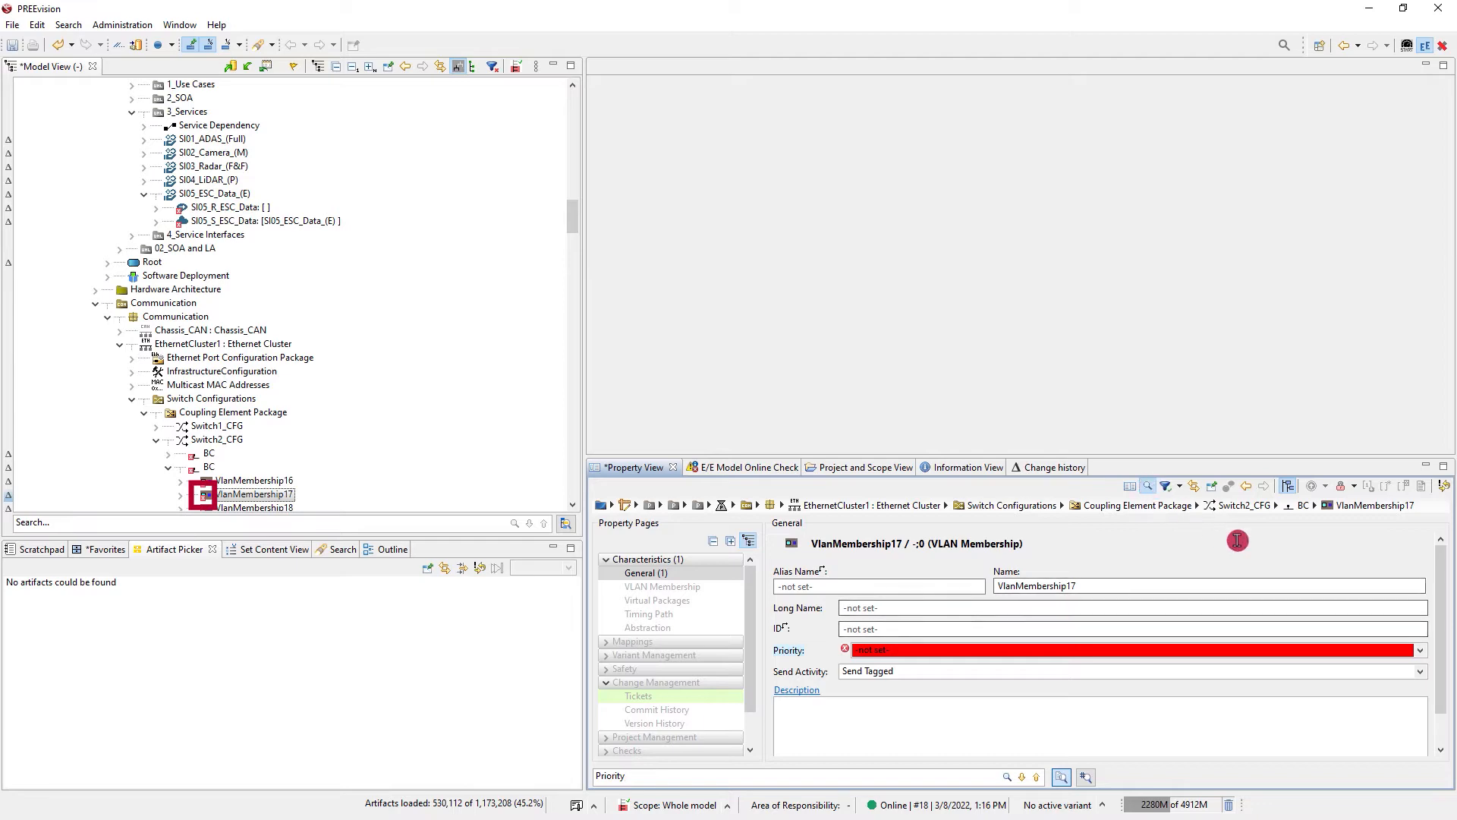
left_click(1417, 651)
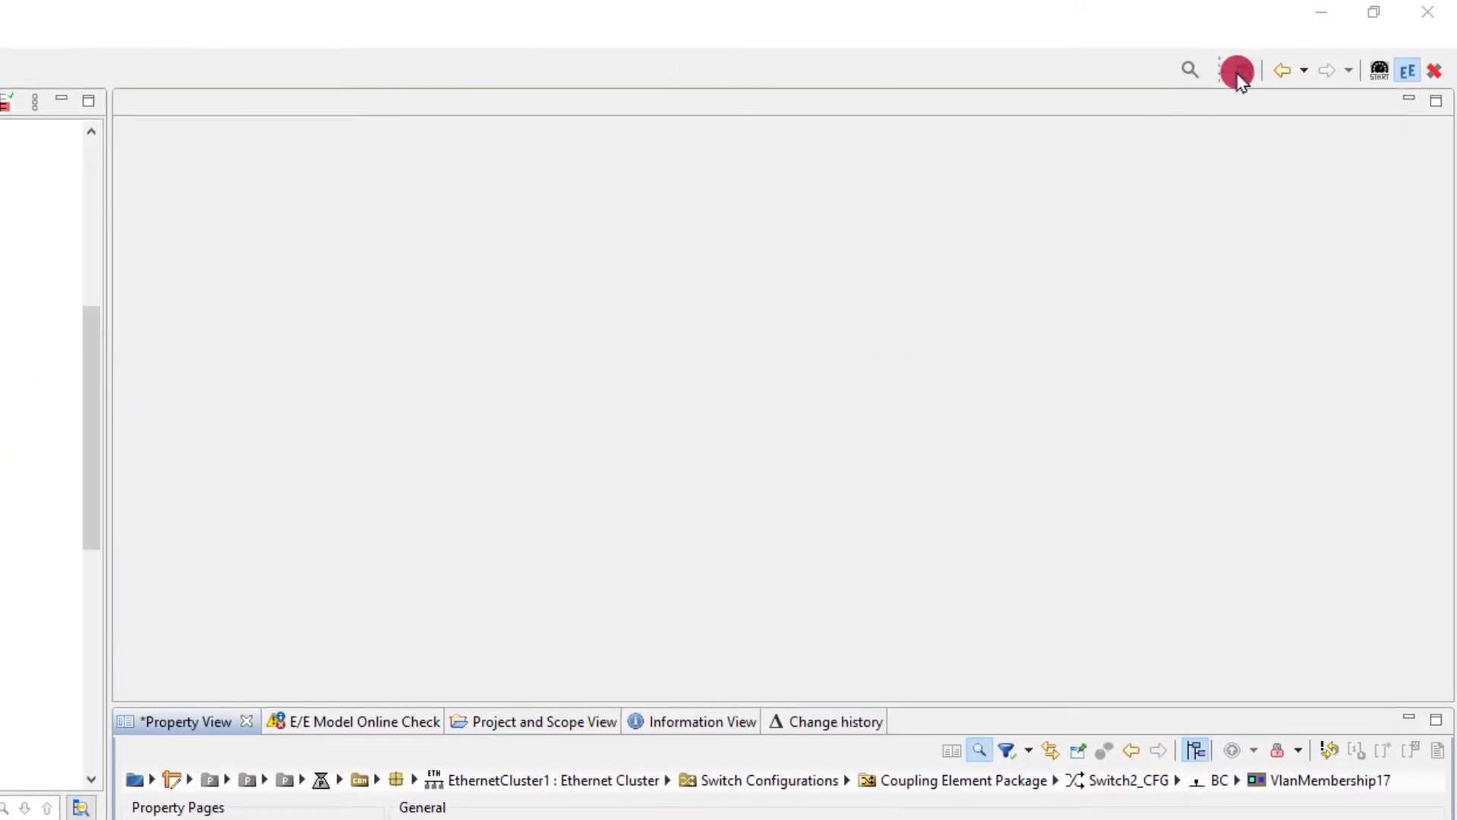
Step: Open FeaturesLCDiagram in the Authority perspective and select Idea, Agreed, Definition, Done, Completed
left_click(1240, 70)
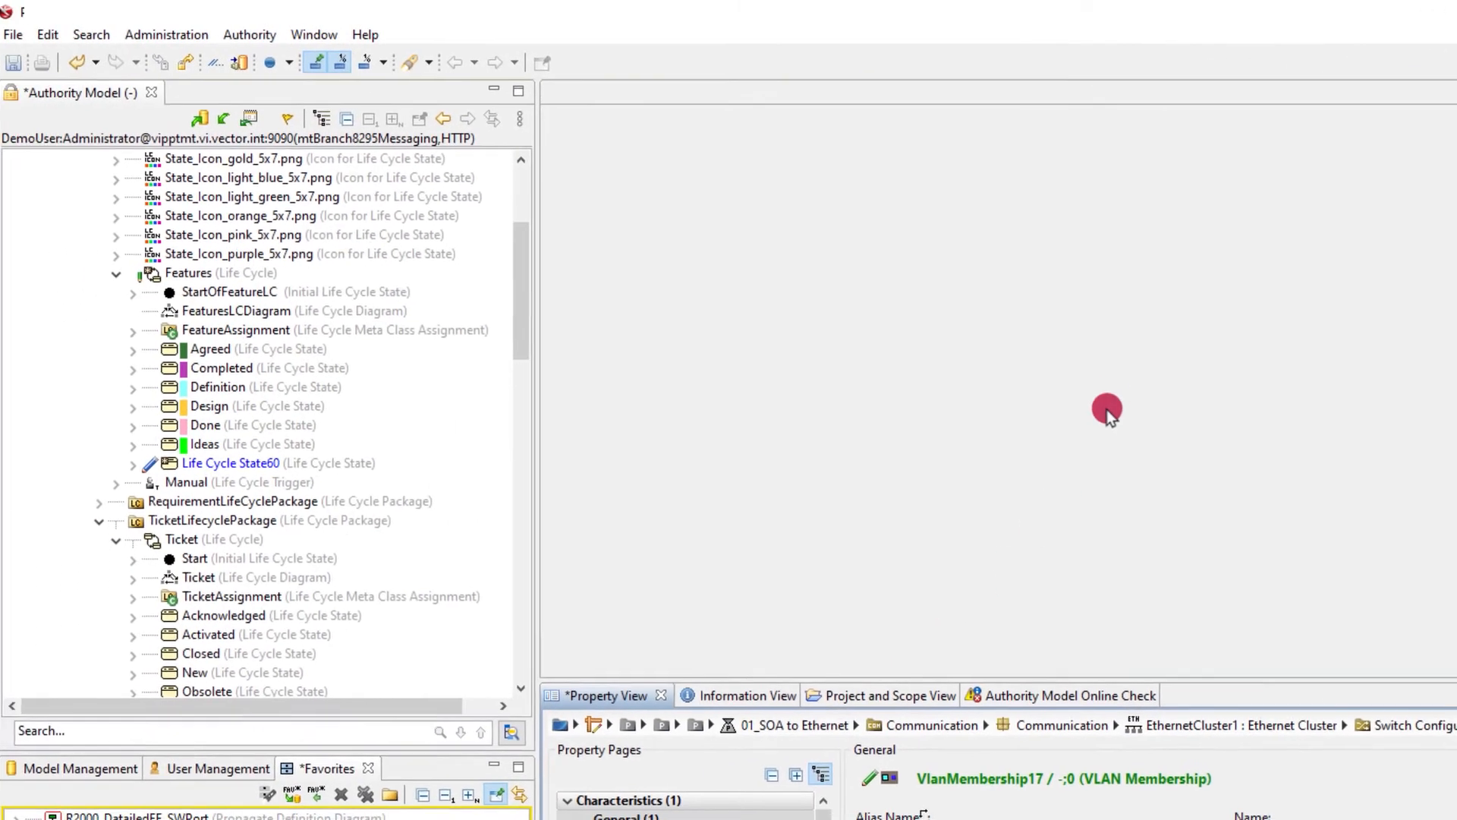
double_click(228, 311)
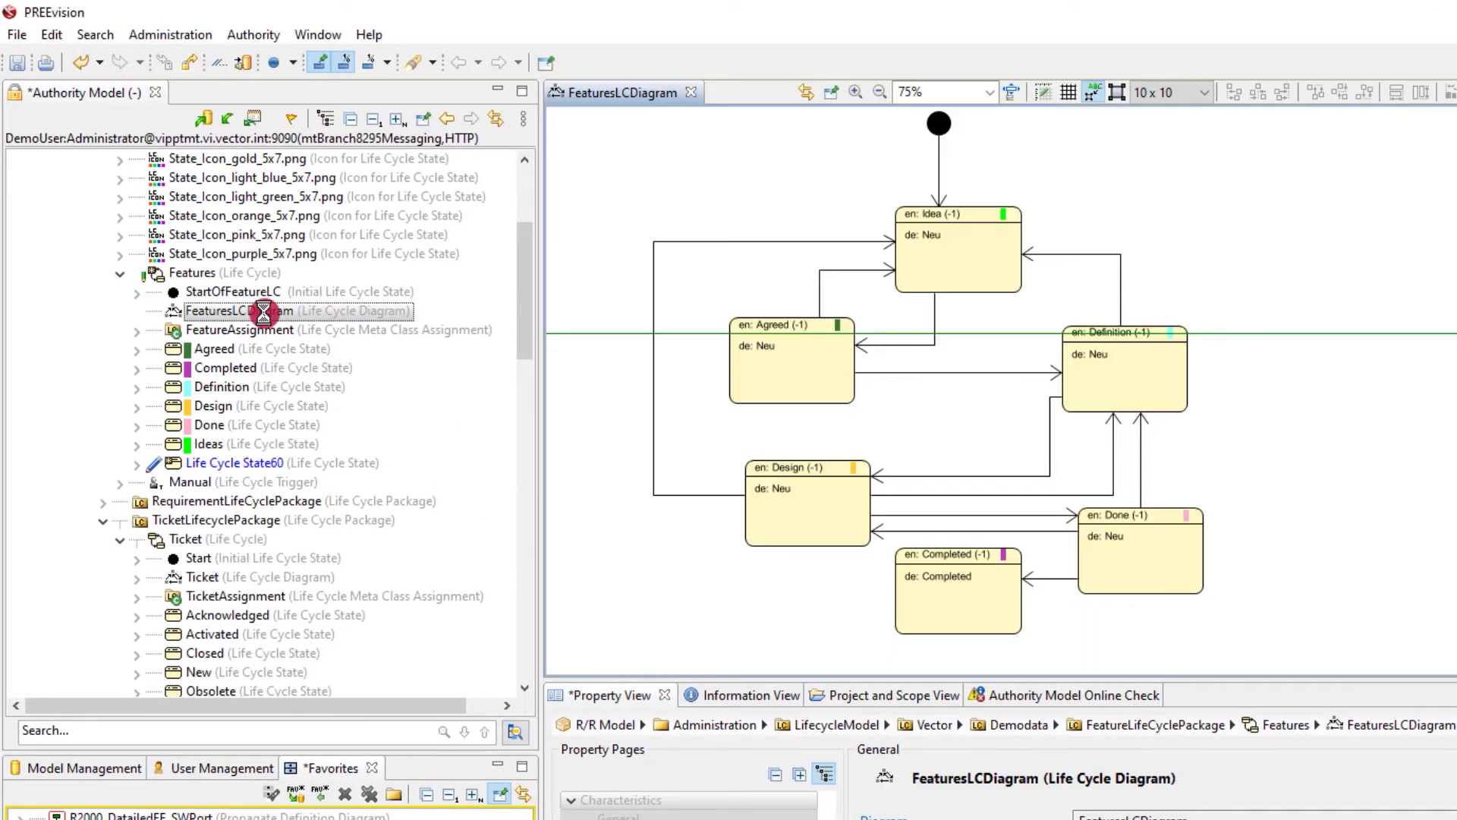
left_click(964, 250)
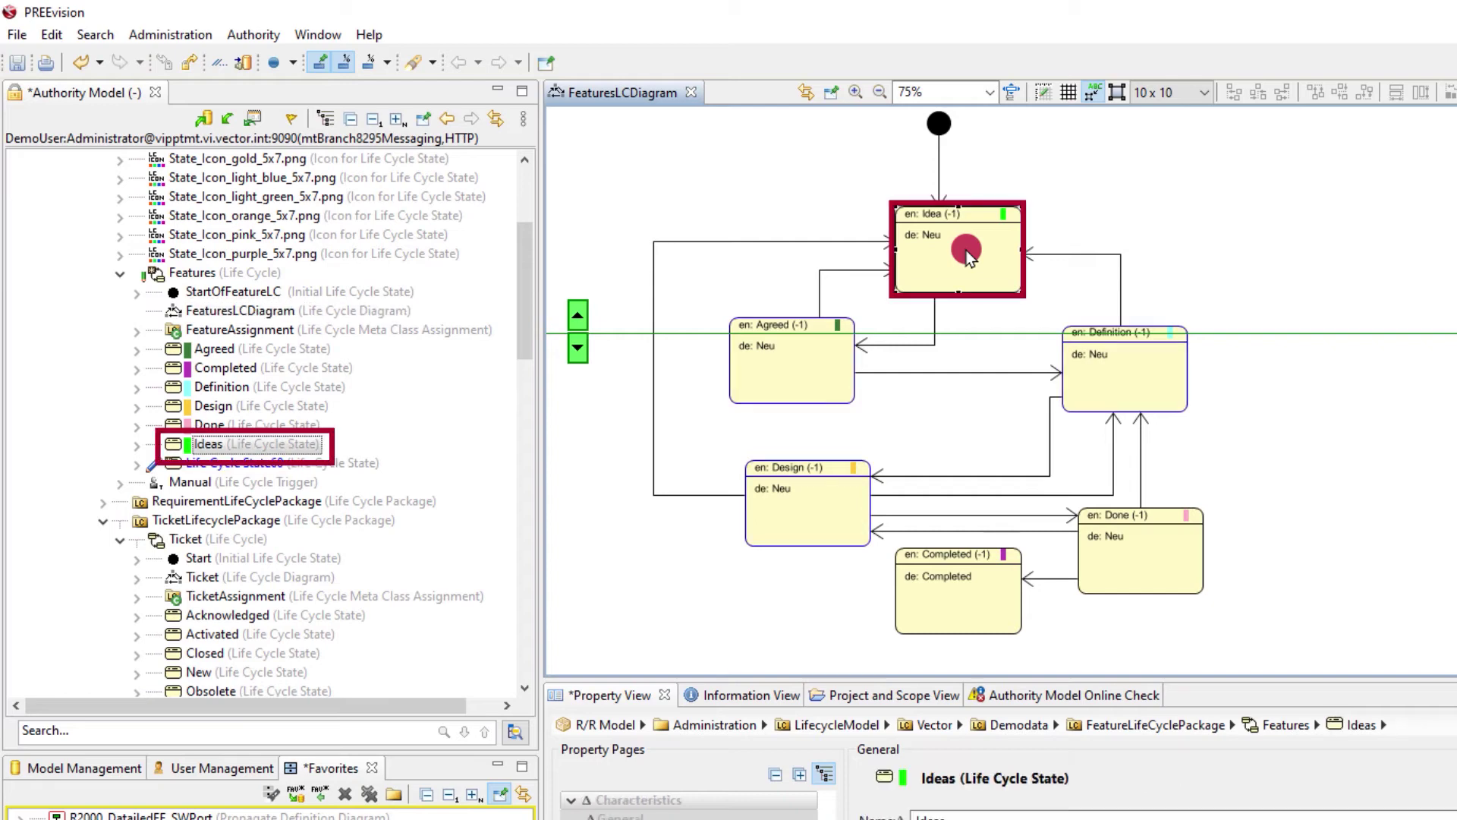
left_click(797, 381)
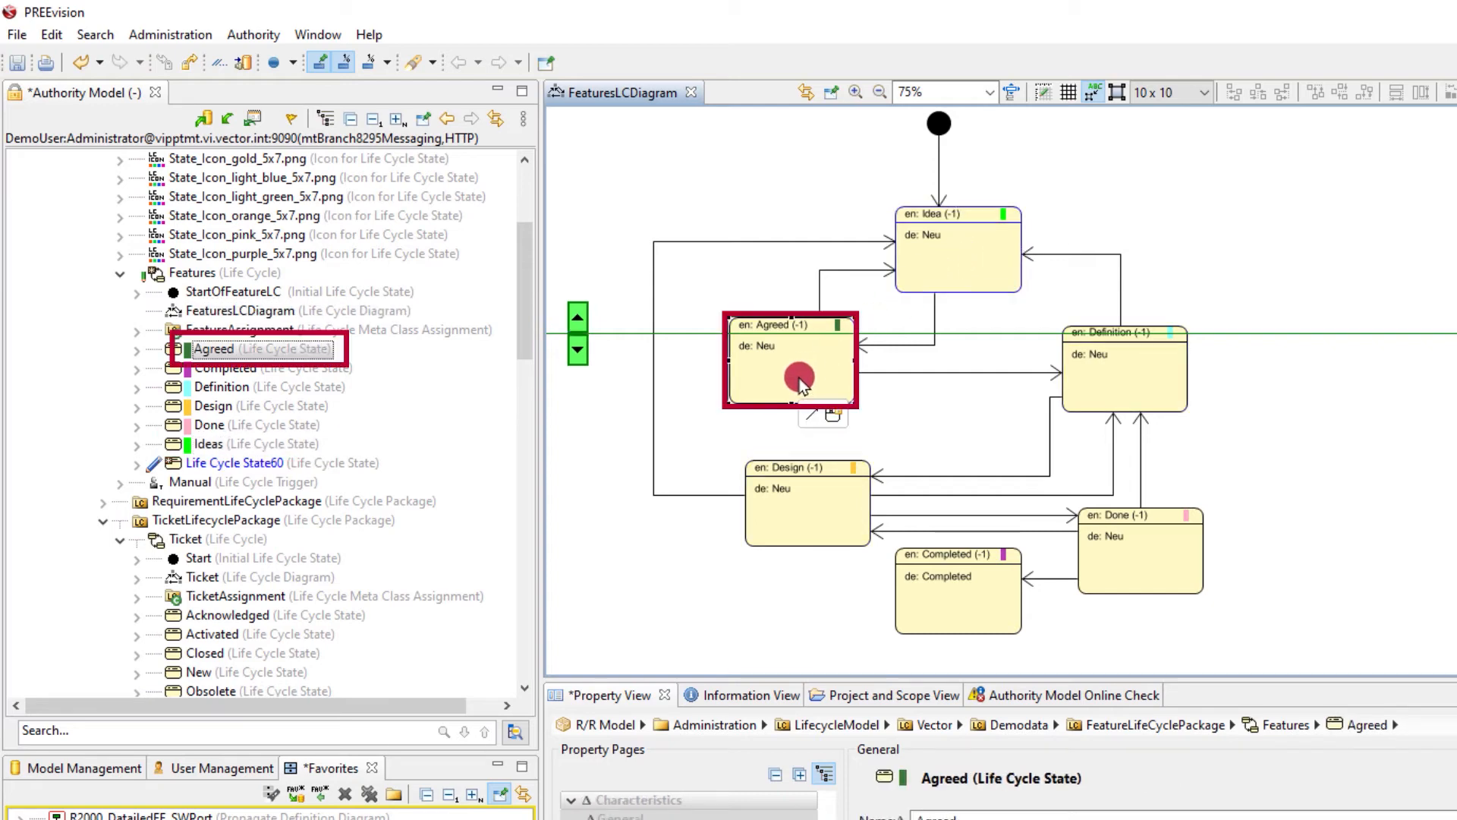
left_click(1105, 378)
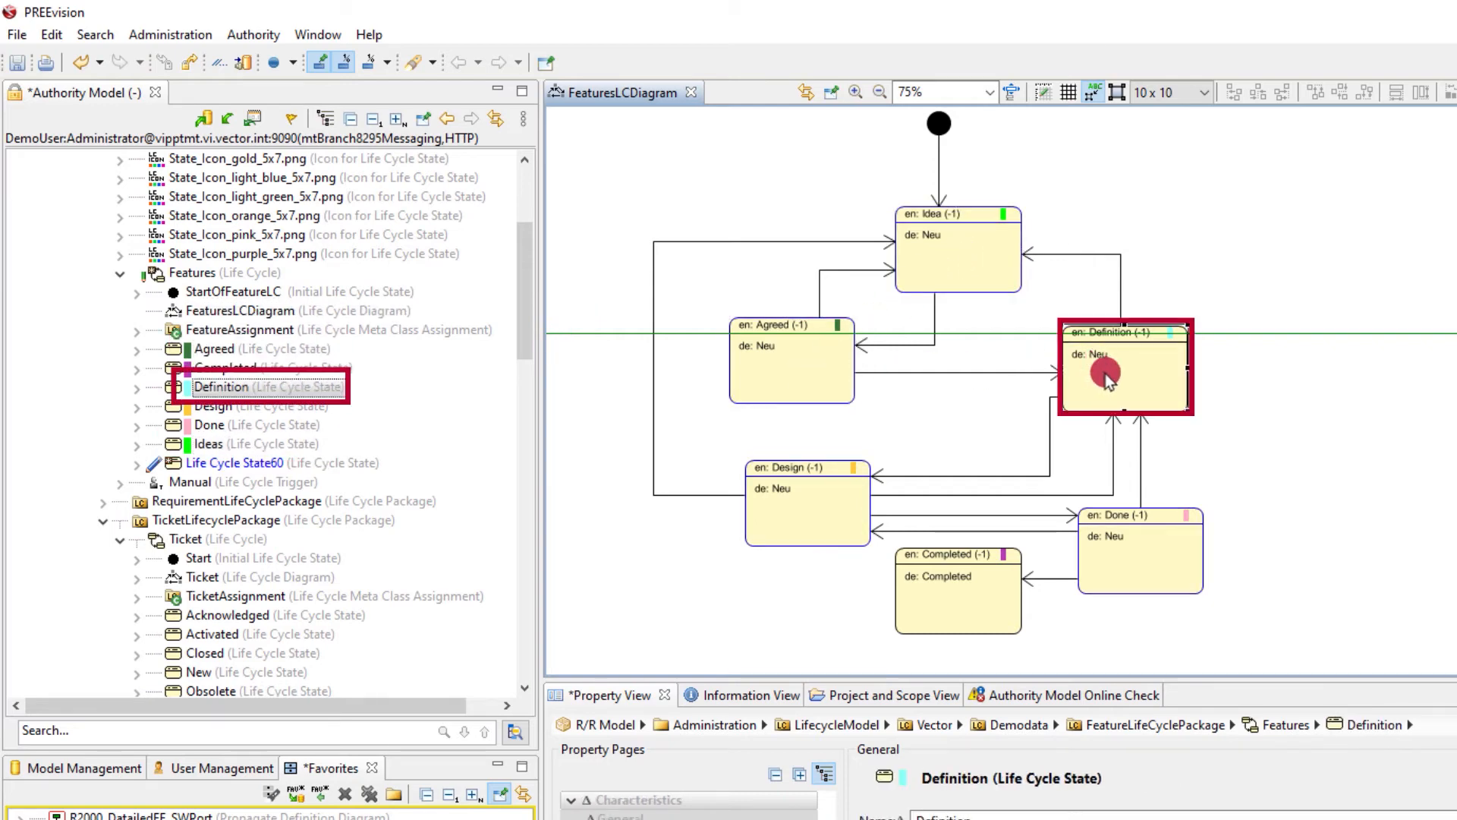
left_click(958, 618)
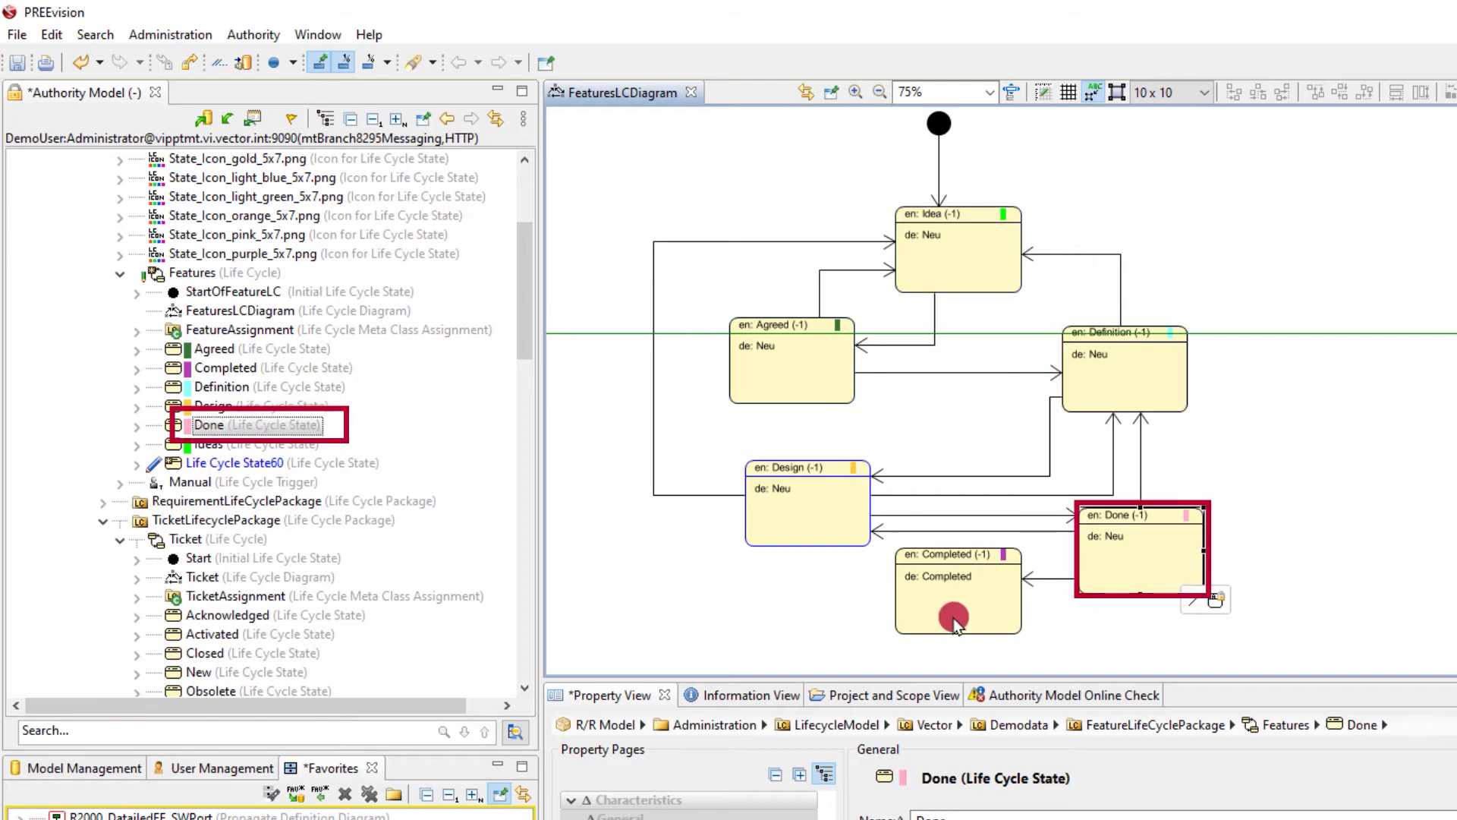
left_click(957, 613)
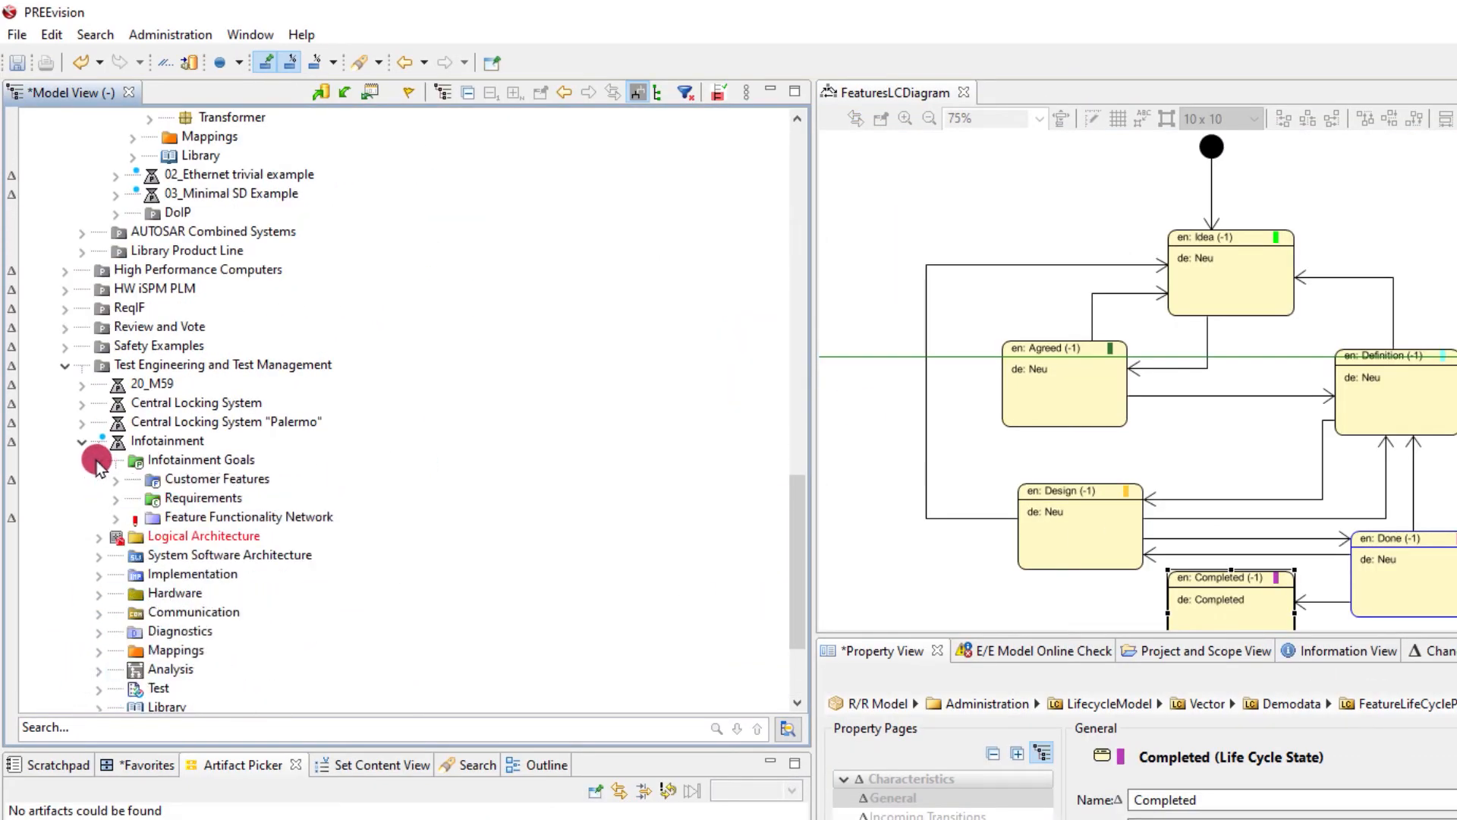
Step: Lock CF_8819 and change its life cycle state from Design to Idea
left_click(115, 479)
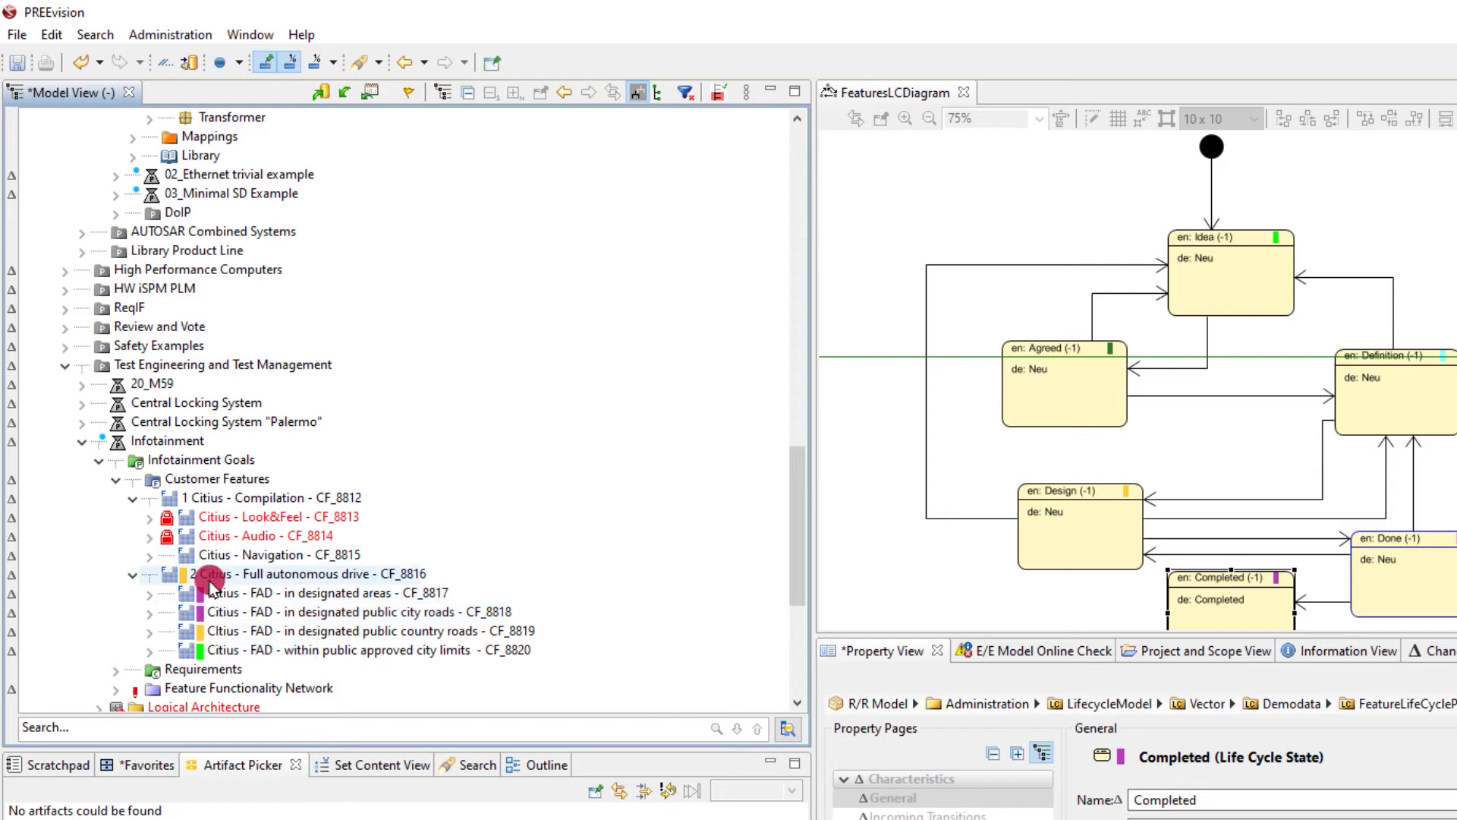
mouse_move(214, 583)
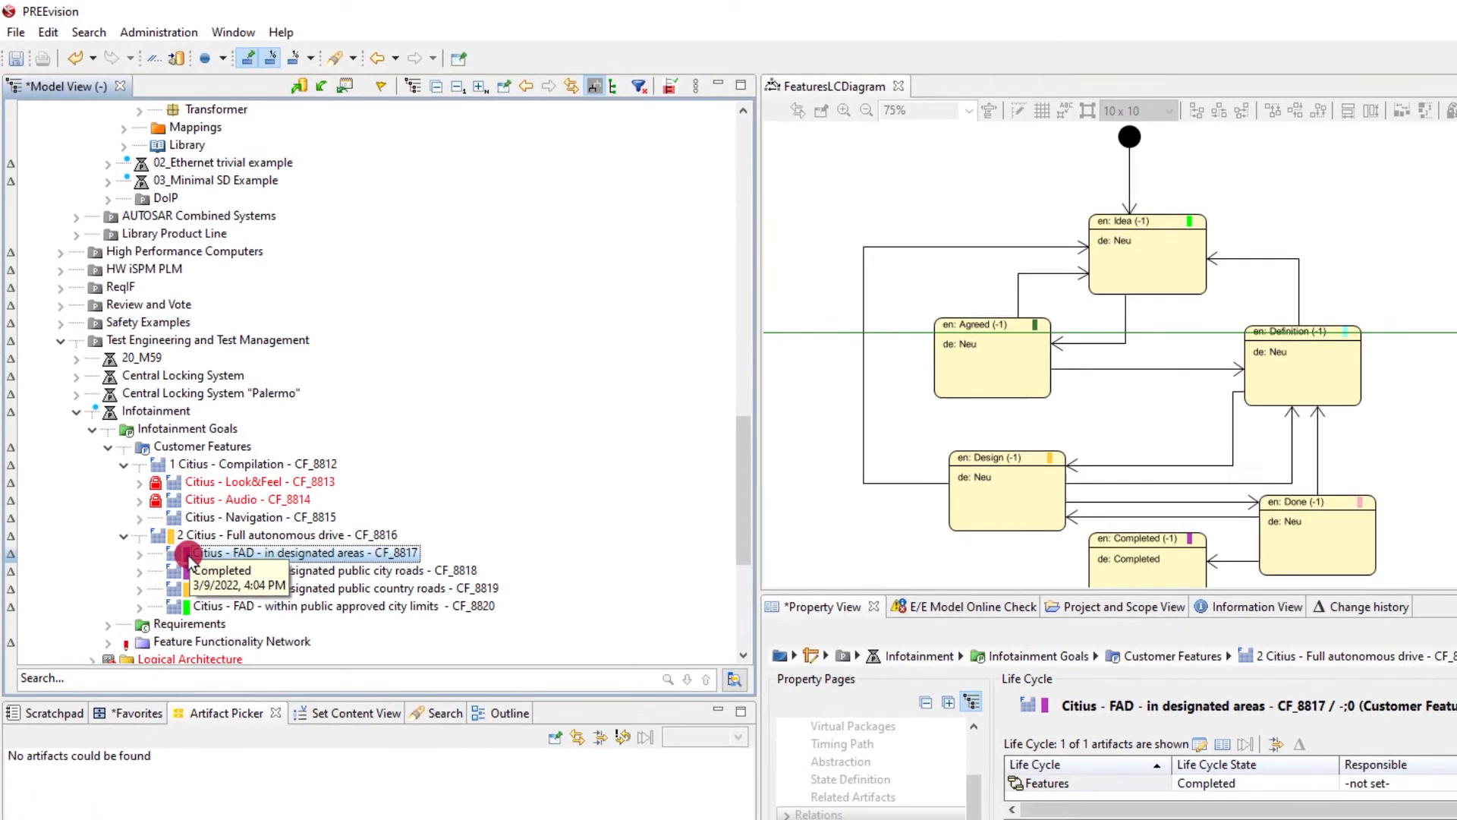
left_click(183, 586)
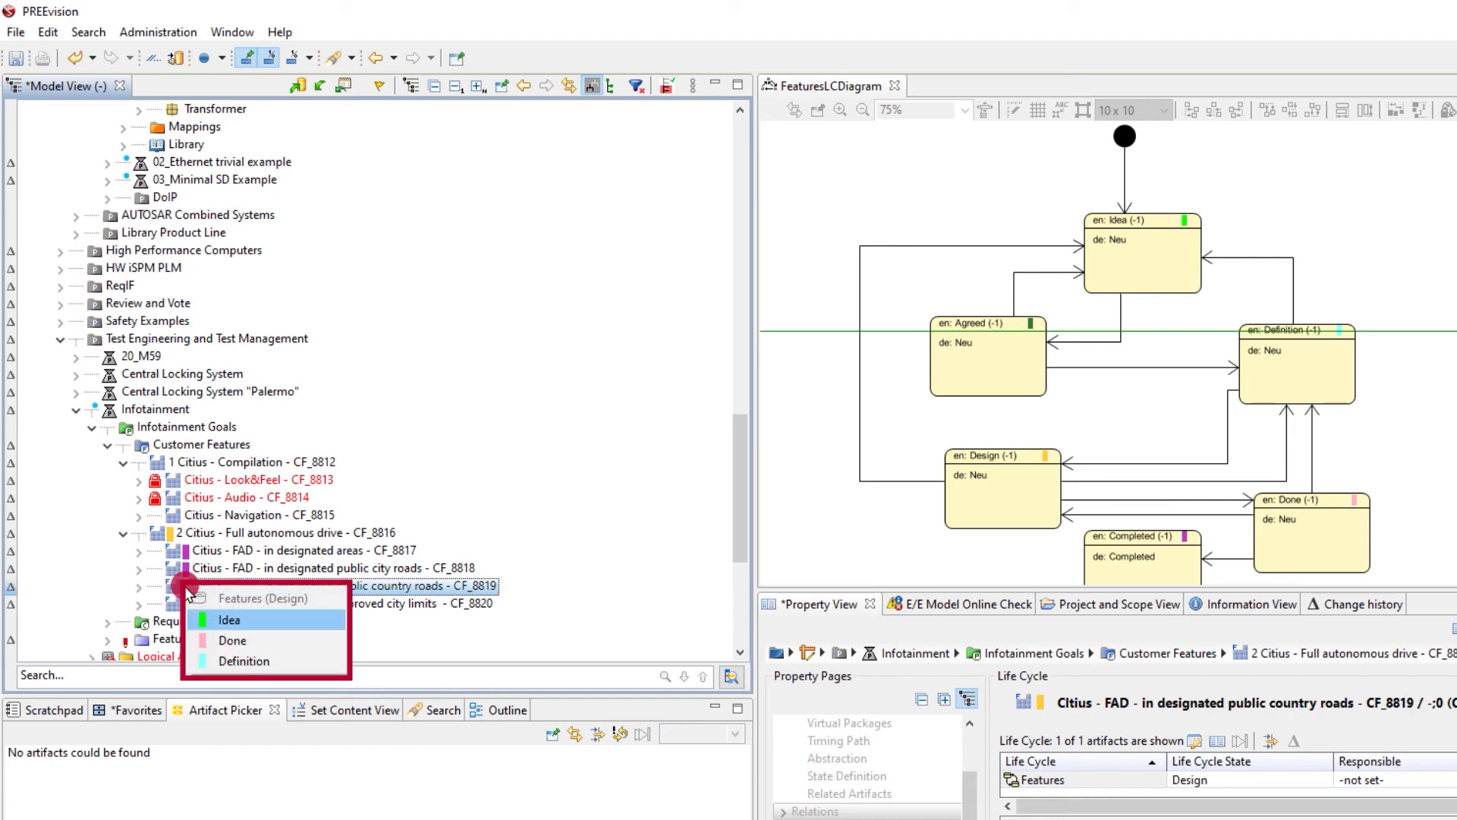
left_click(230, 620)
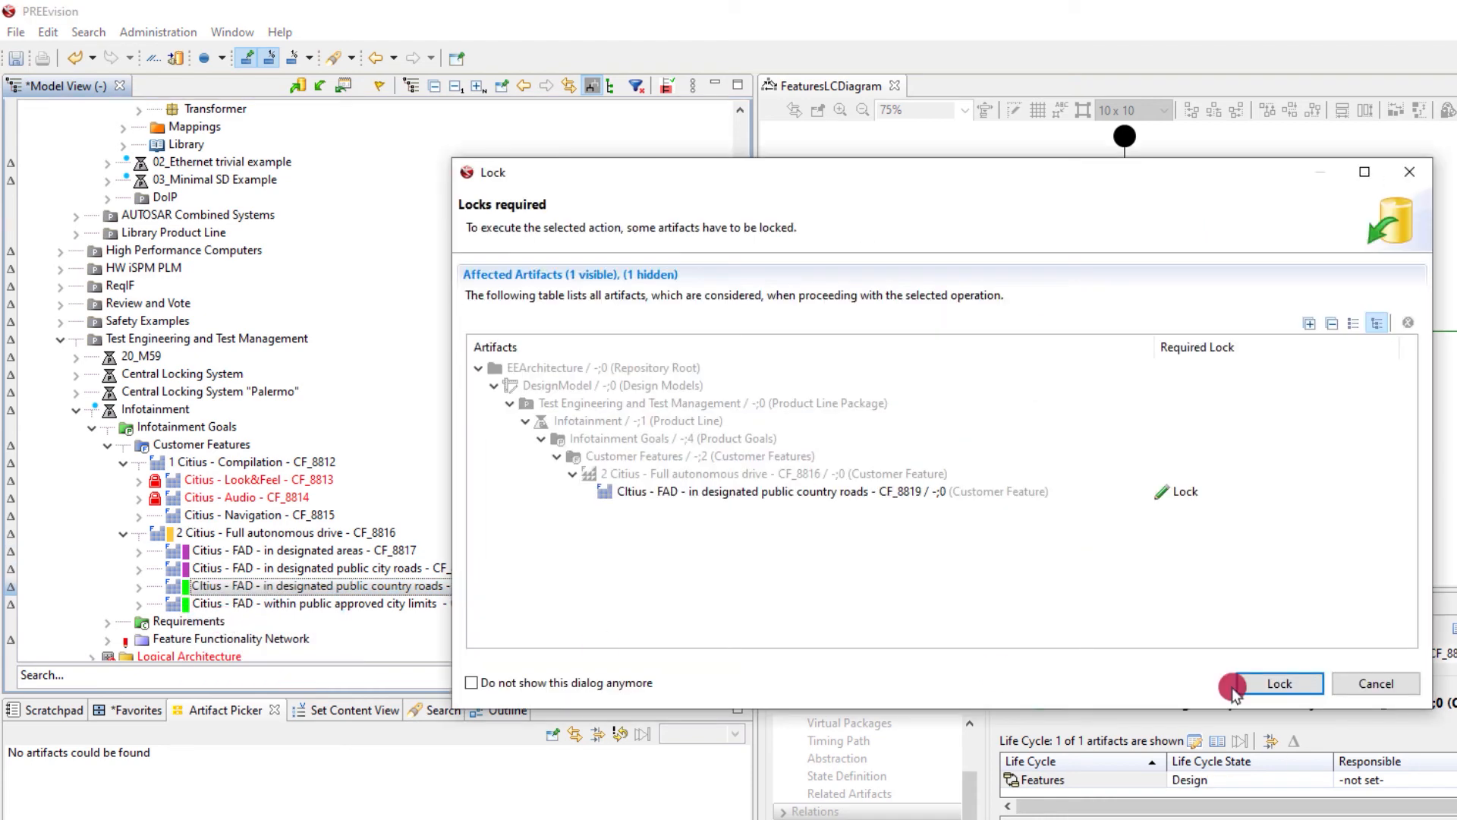
left_click(1279, 684)
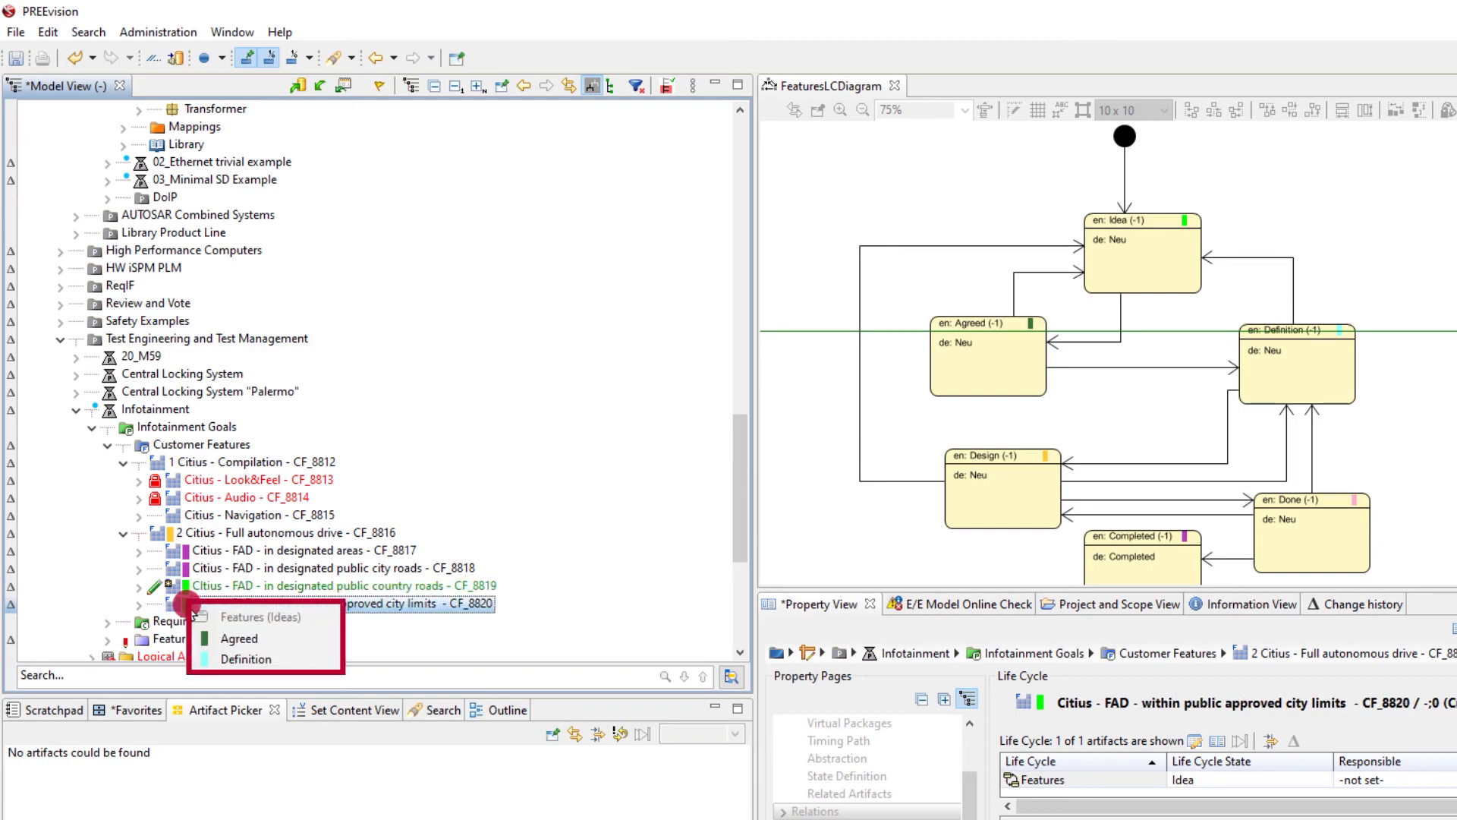
left_click(239, 638)
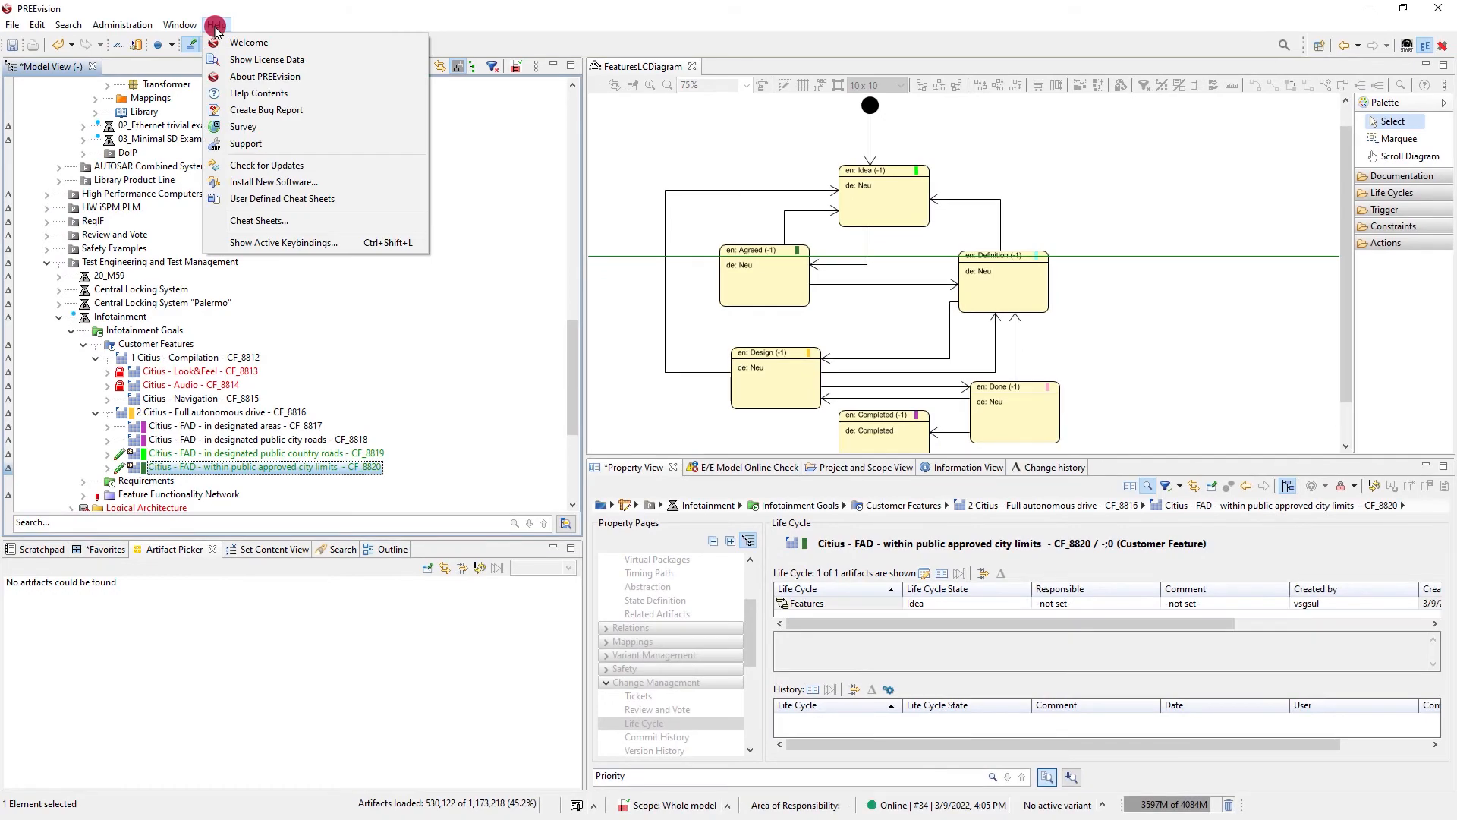
Step: Open the 'Icons and indicators in the model view' topic from Help Contents
left_click(258, 92)
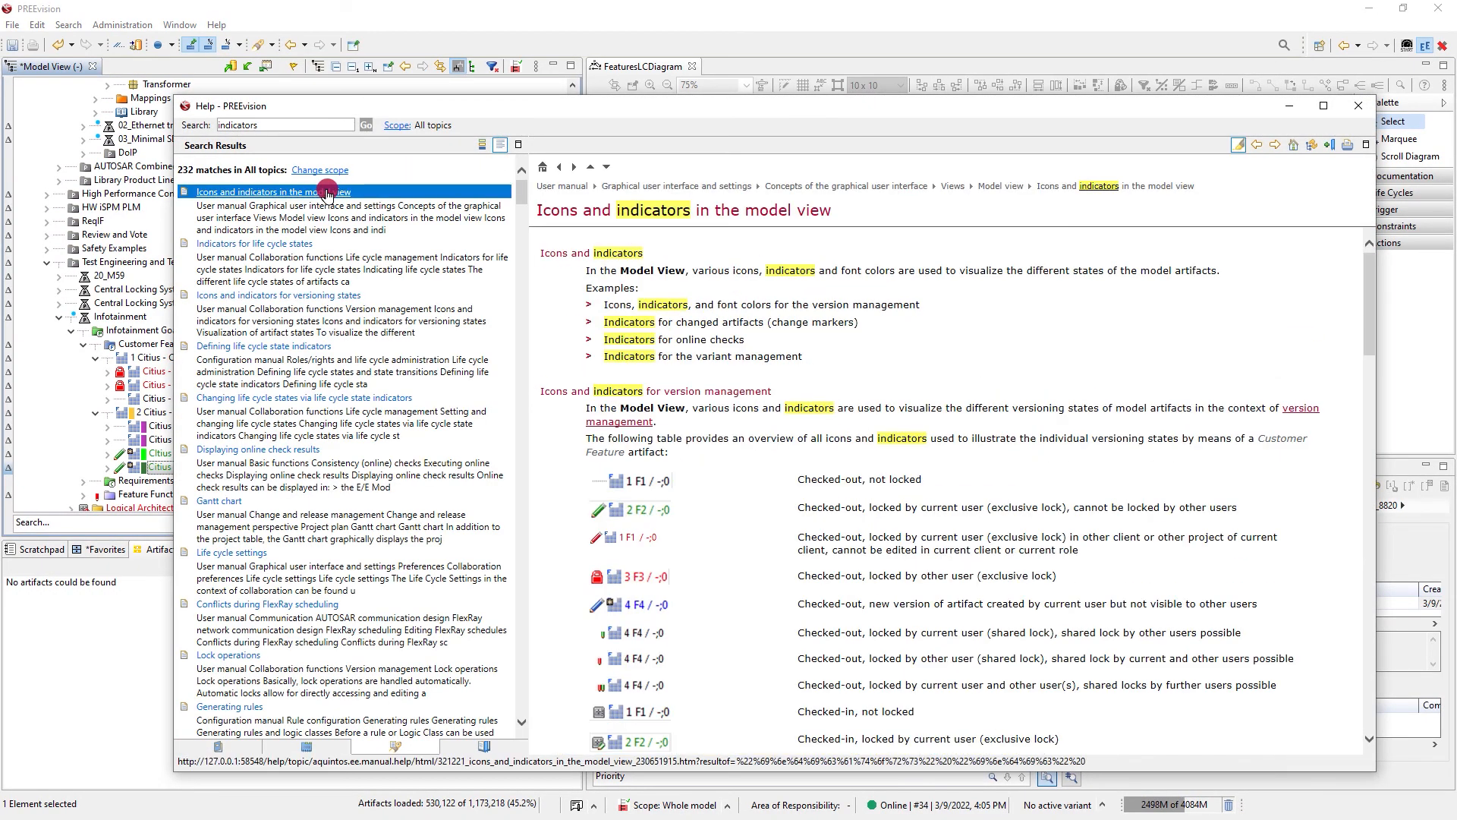
left_click(1323, 105)
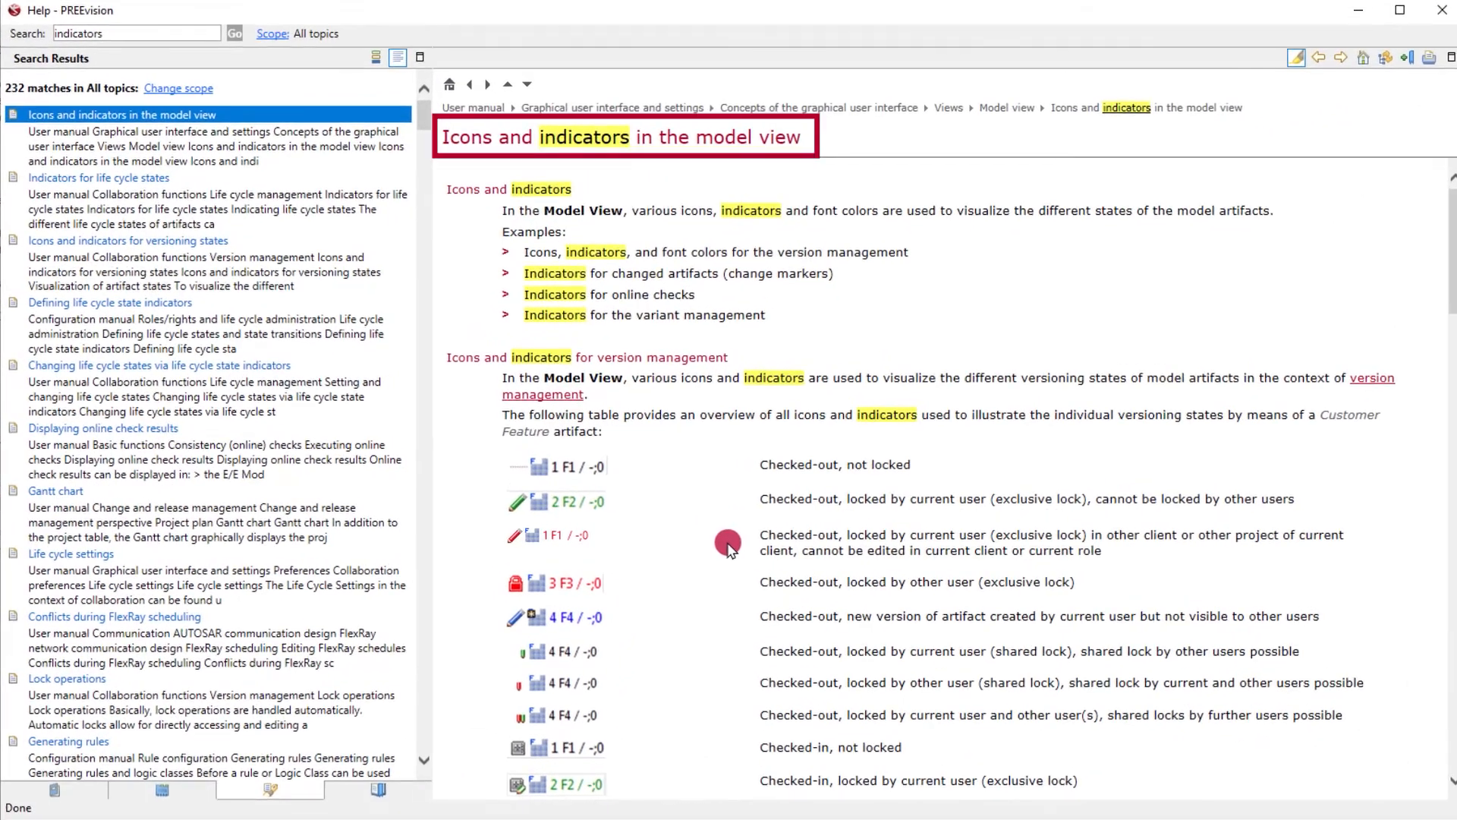